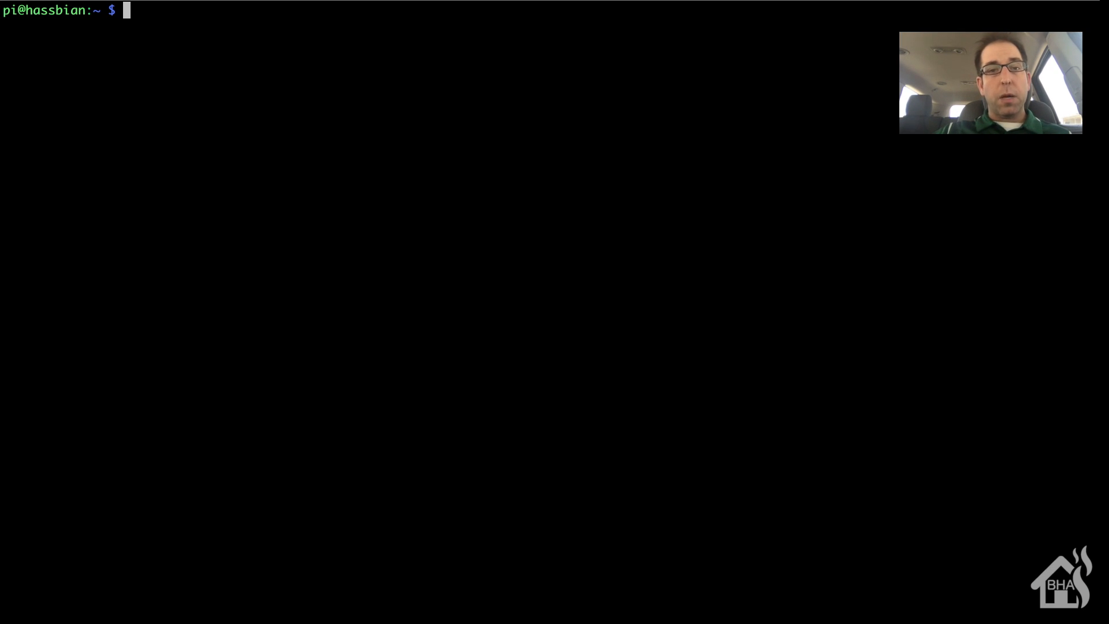
Run sudo apt-get install mosquitto-clients to get the Mosquitto client tools.
{"action": "type", "text": "sudo apt-"}
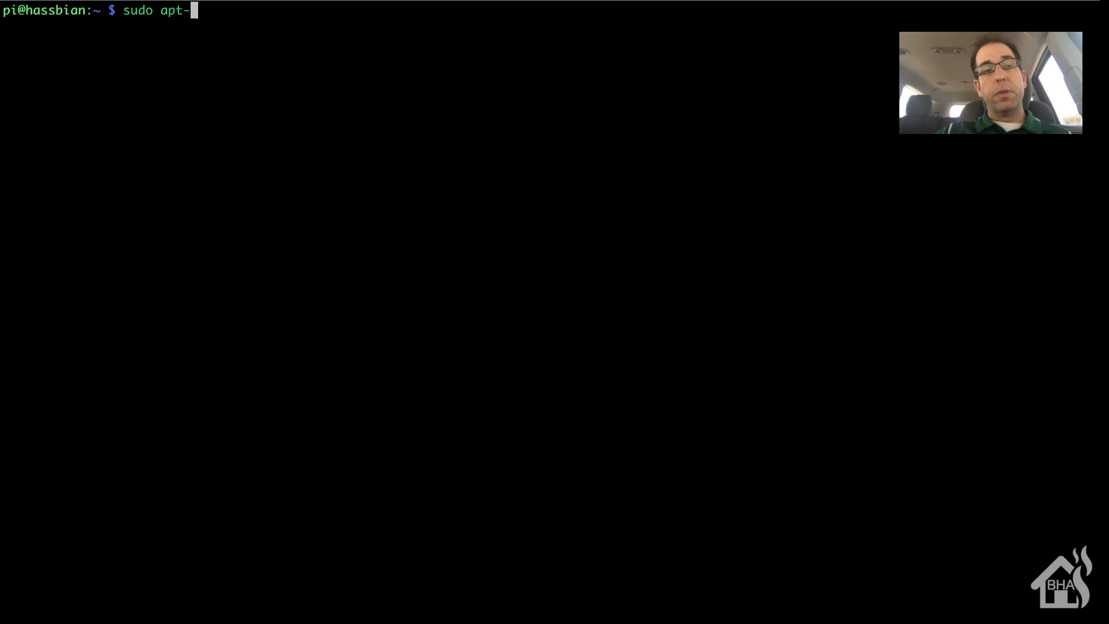
{"action": "type", "text": "get install"}
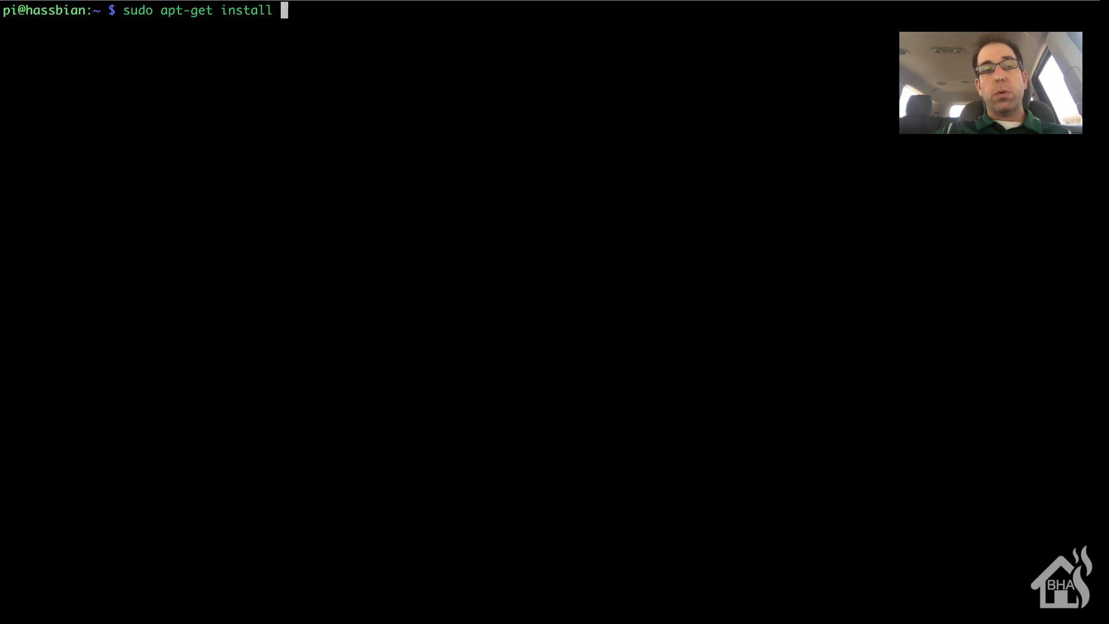
{"action": "type", "text": "mosq"}
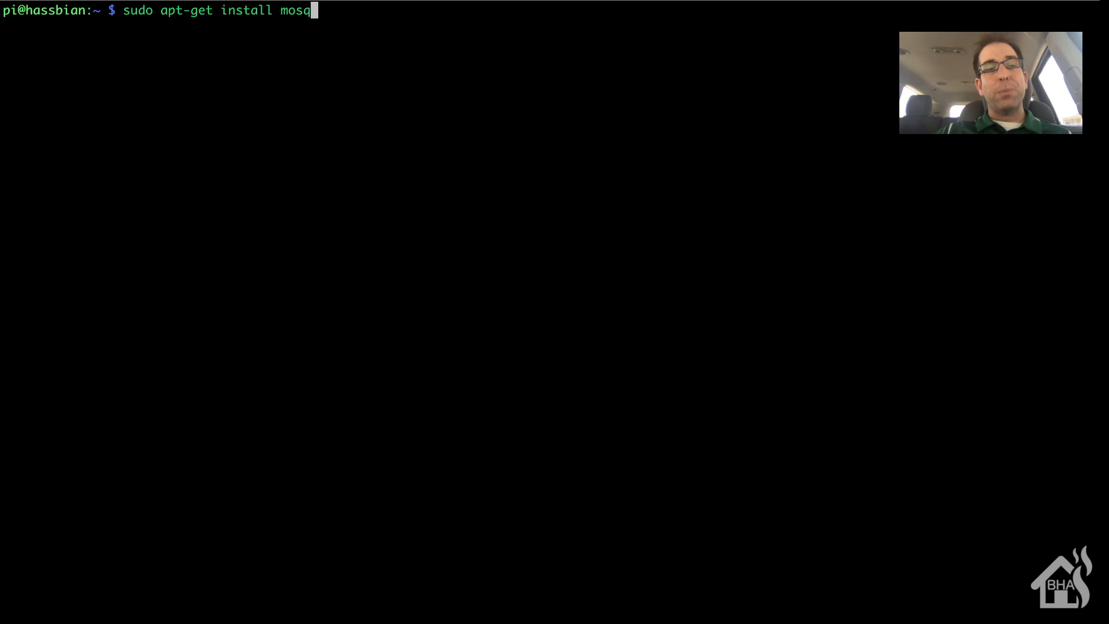
{"action": "type", "text": "uitto-clients"}
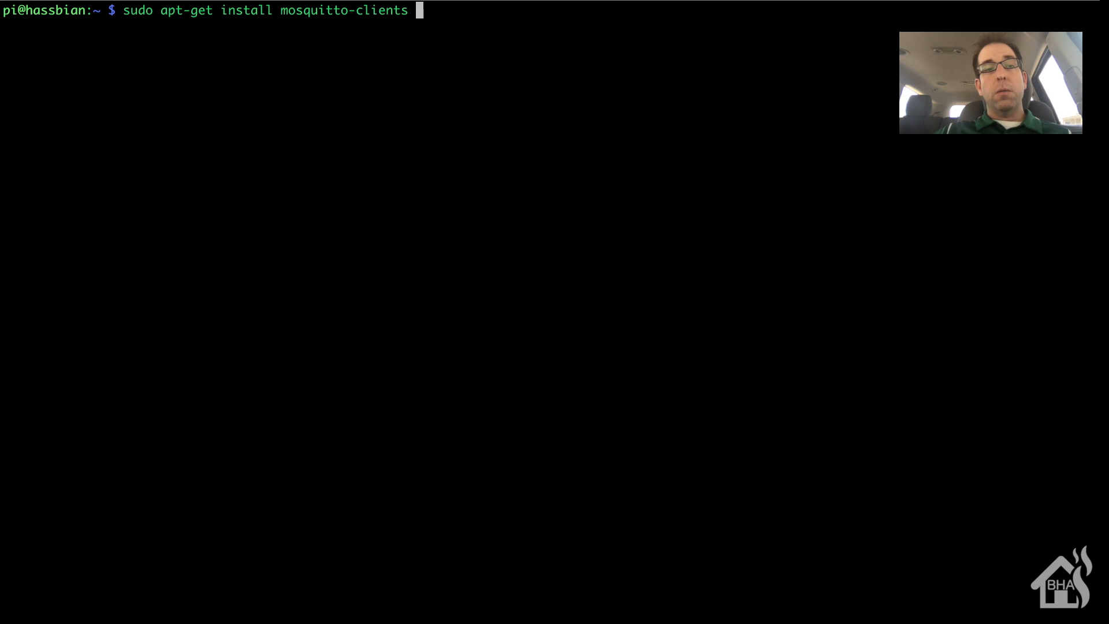
{"action": "key", "text": "Return"}
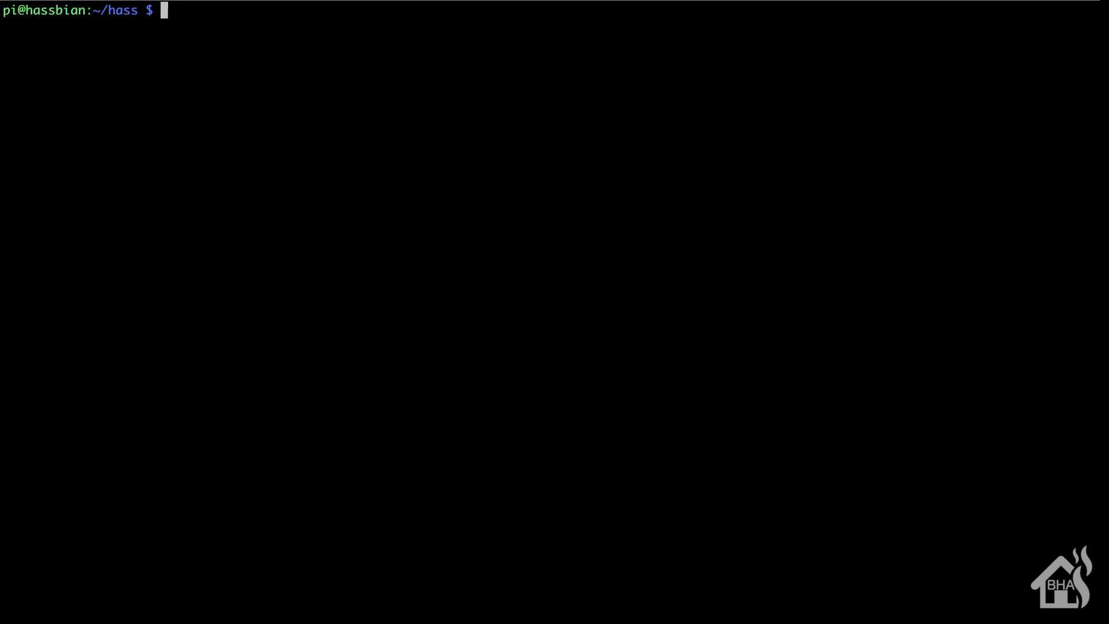
Run mosquitto_sub -u hass -P <password> -t "#" -v to stream every MQTT topic verbosely.
{"action": "type", "text": "mosquitto"}
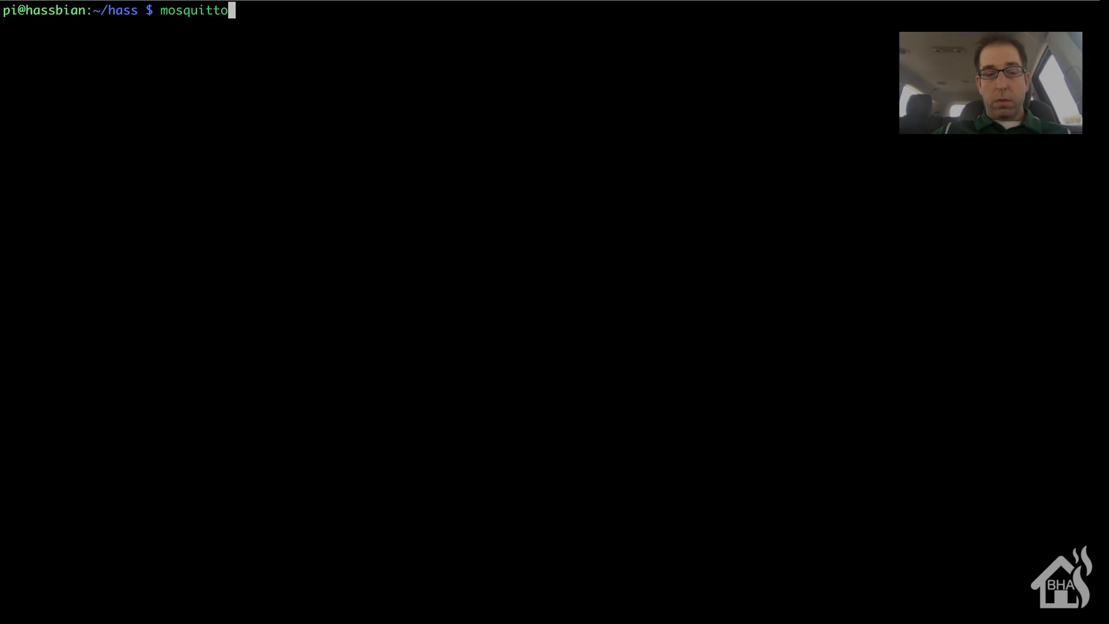
{"action": "type", "text": "_sub"}
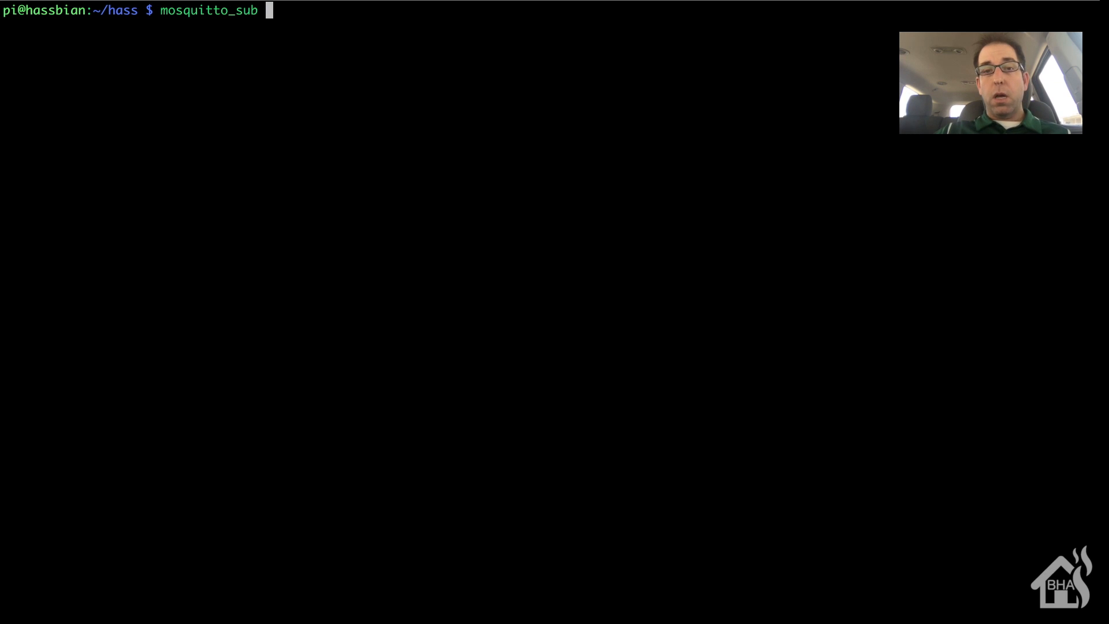
{"action": "type", "text": "-u"}
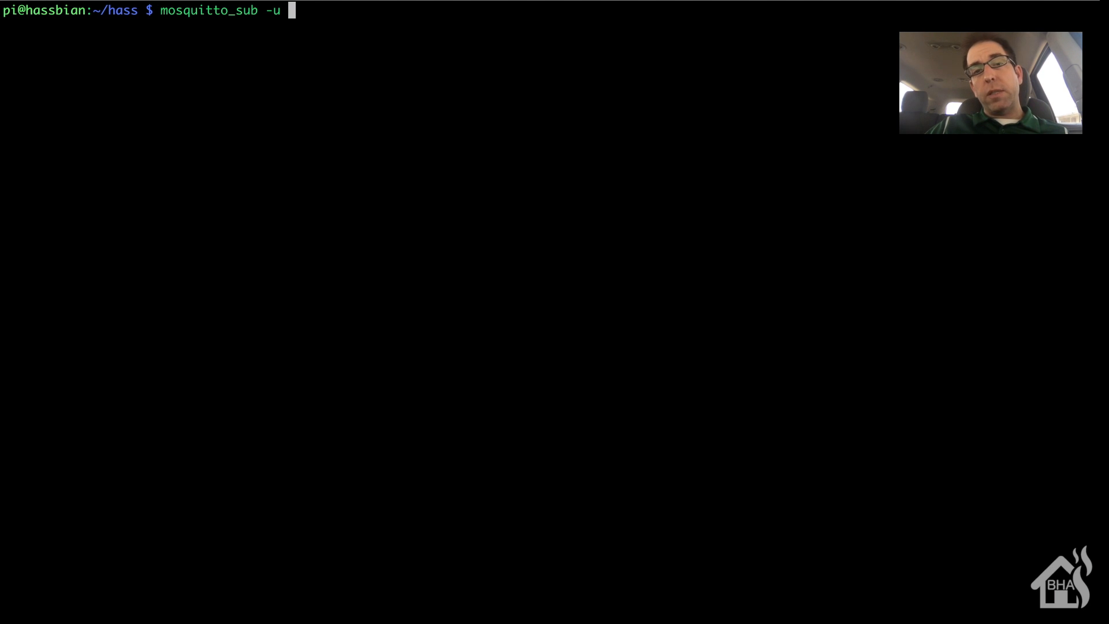
{"action": "type", "text": "hass -"}
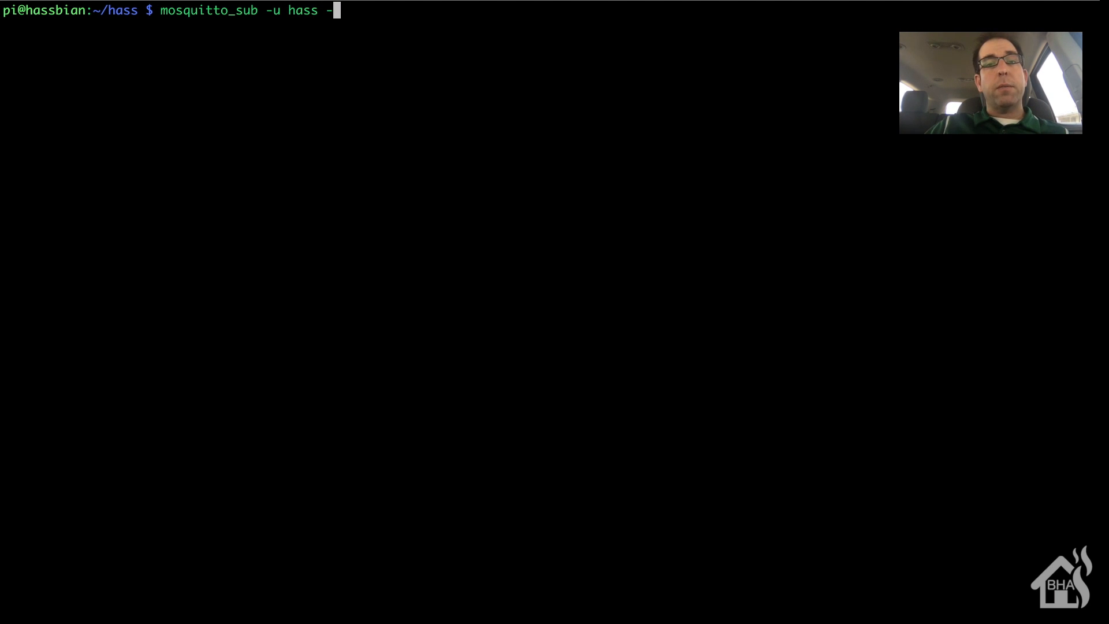
{"action": "type", "text": "P"}
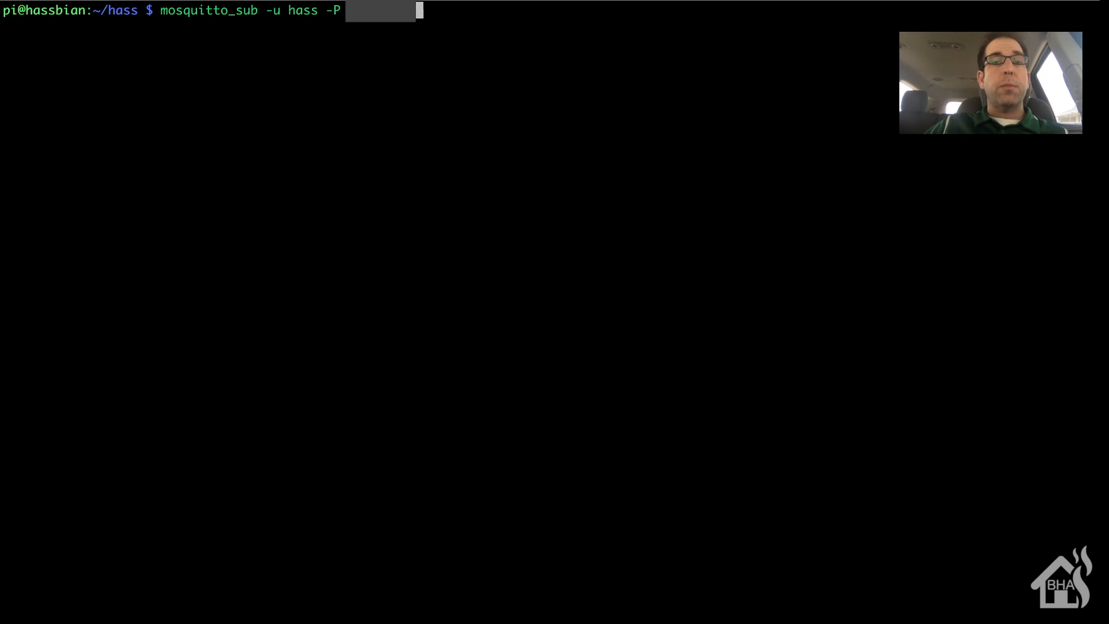
{"action": "type", "text": "-t"}
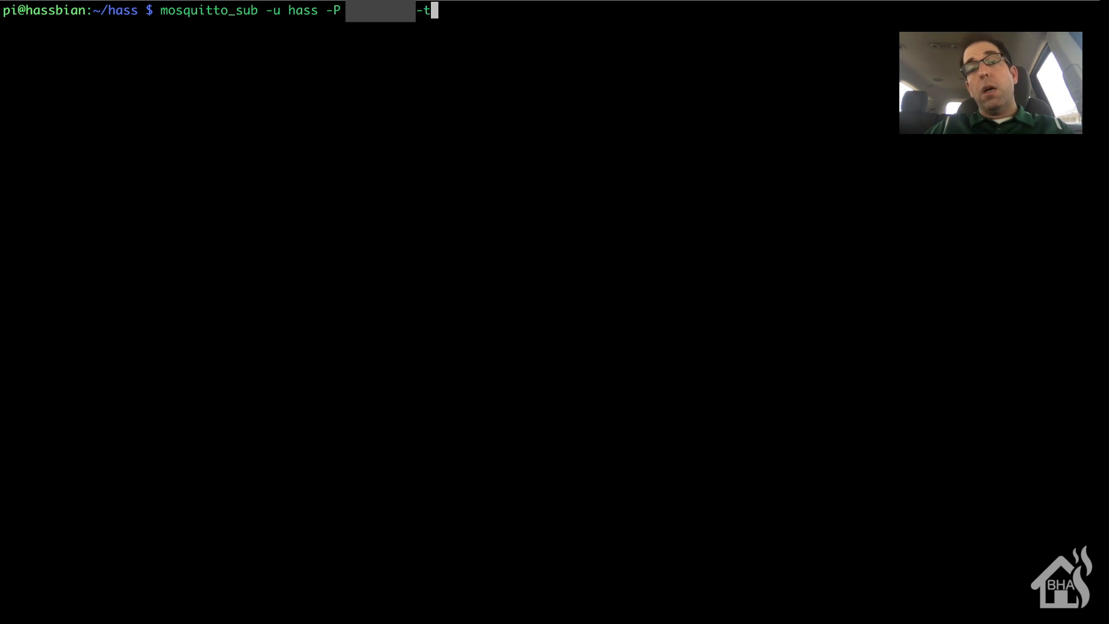
{"action": "type", "text": "\""}
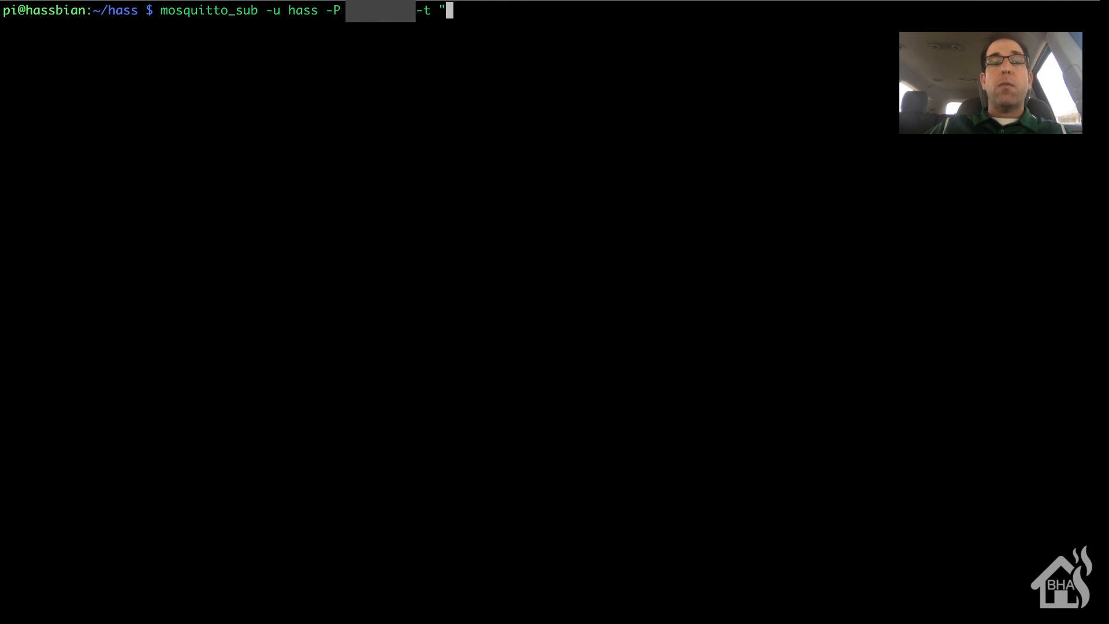
{"action": "type", "text": "#"}
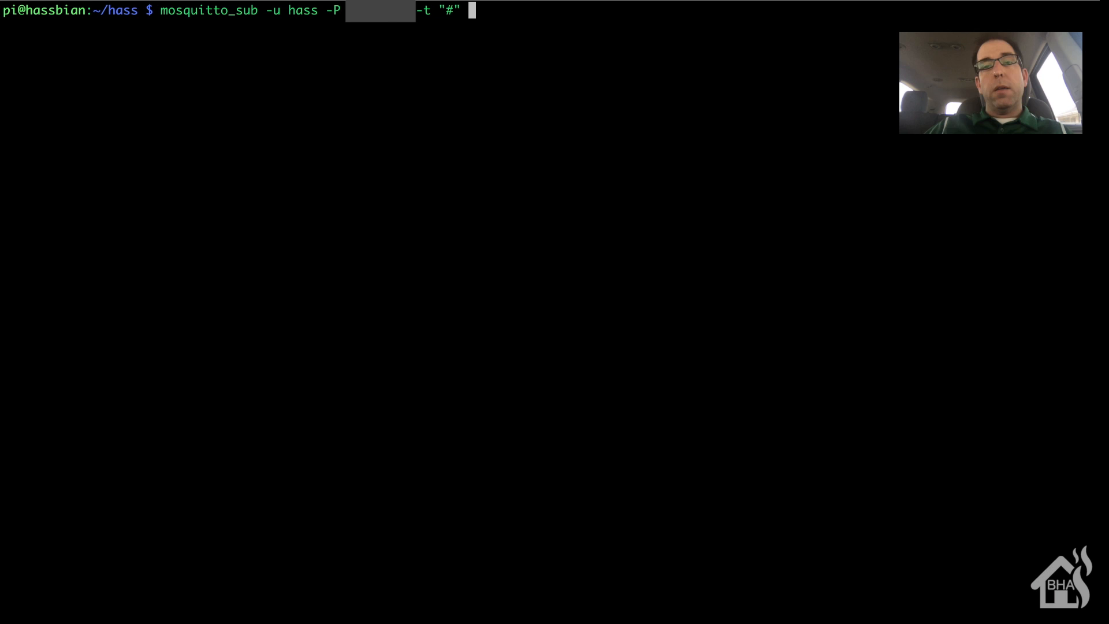
{"action": "type", "text": "-v"}
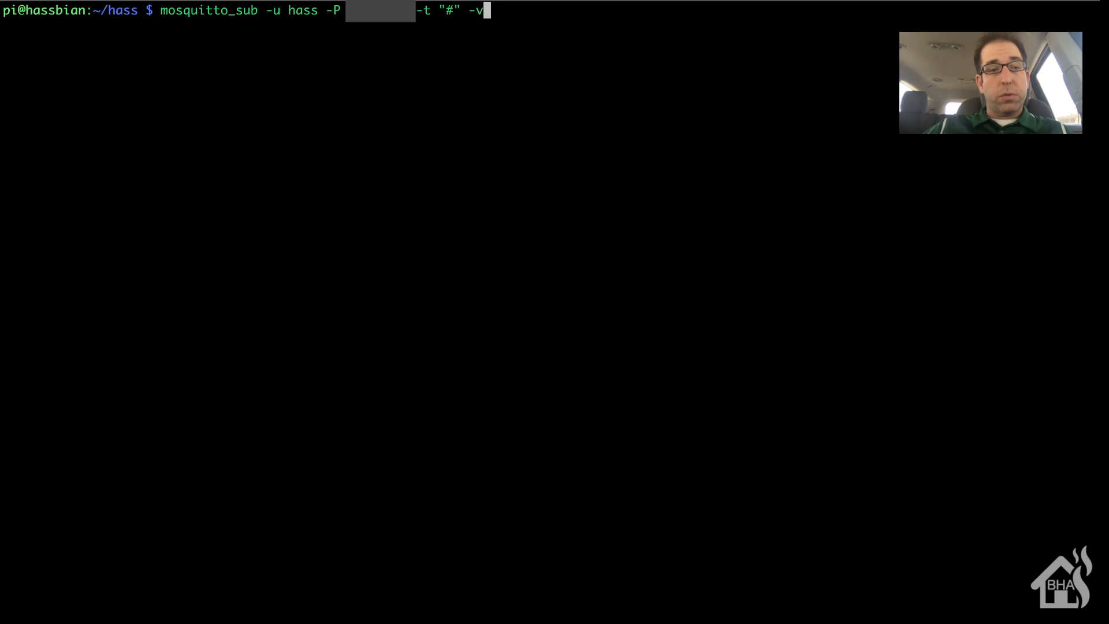
{"action": "key", "text": "Return"}
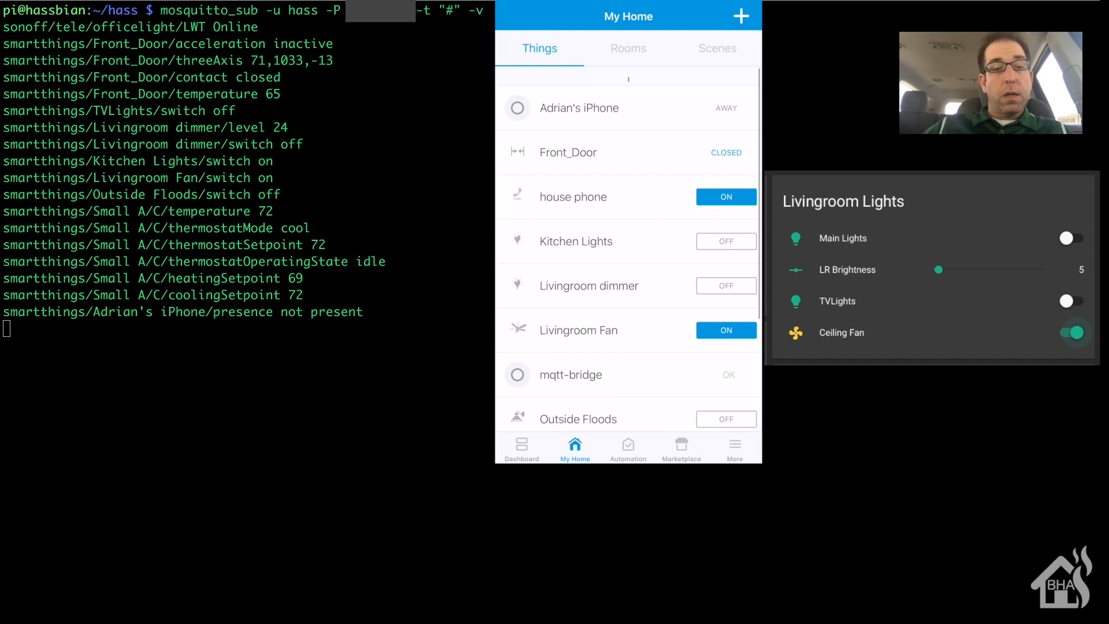
Flip the living-room ceiling fan off, on and off again while watching its switch messages arrive.
{"action": "scroll", "scroll_direction": "up", "scroll_amount": 3}
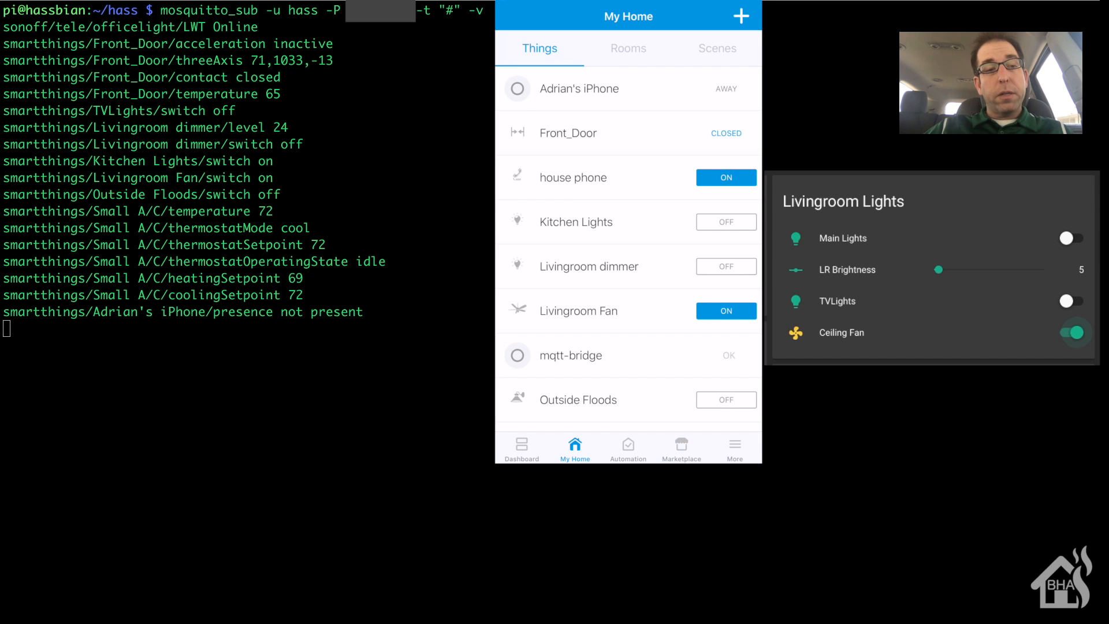
{"action": "left_click", "coordinate": [726, 311]}
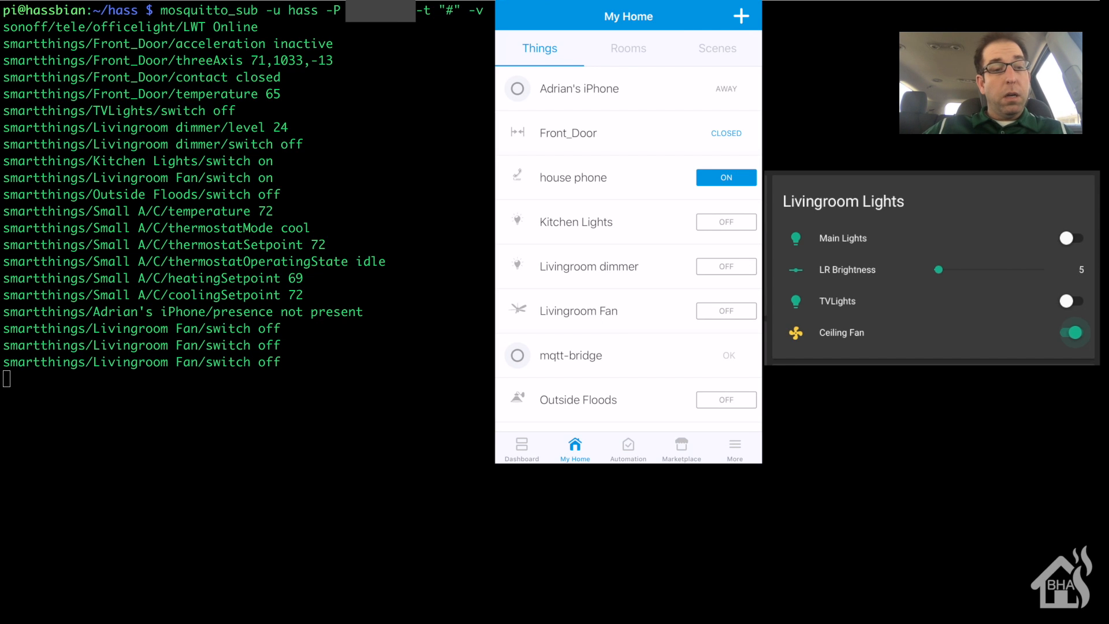
{"action": "left_click", "coordinate": [1070, 333]}
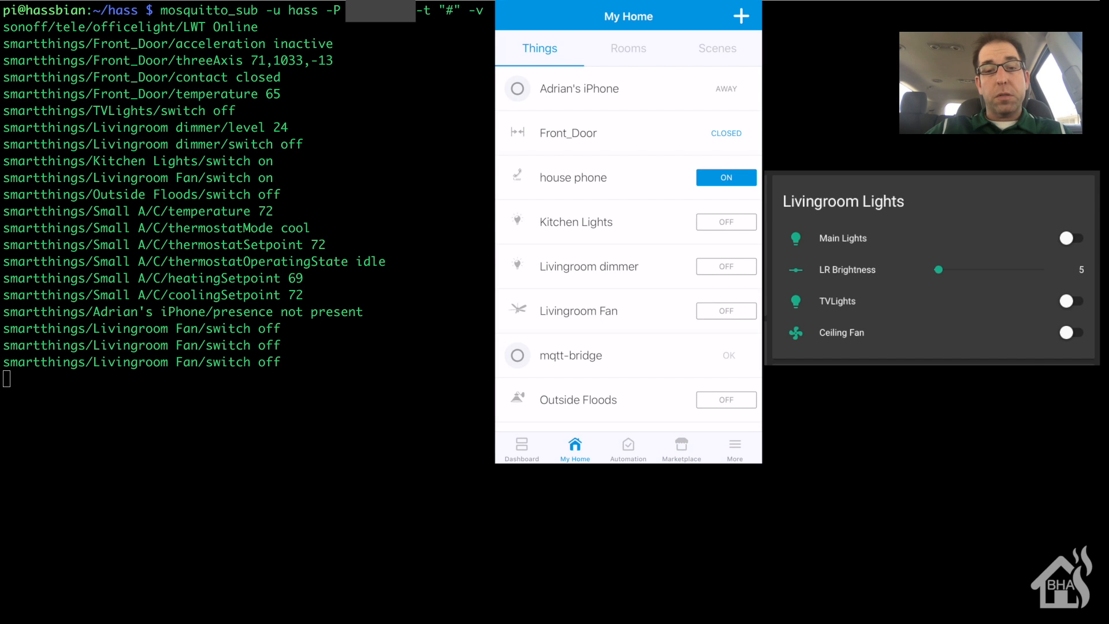
{"action": "mouse_move", "coordinate": [1039, 354]}
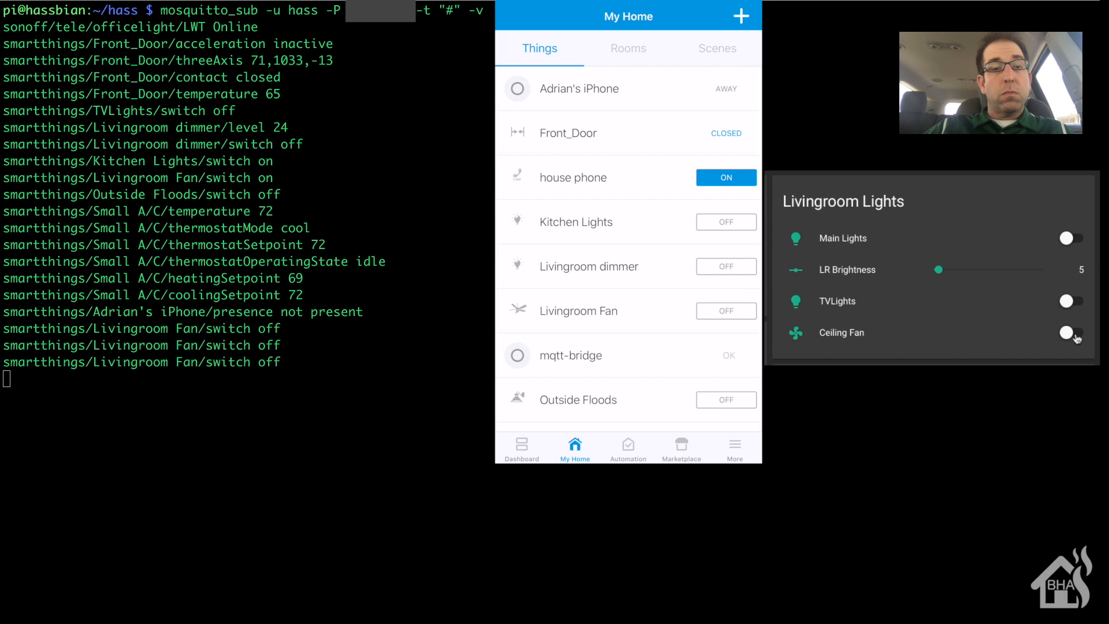
{"action": "left_click", "coordinate": [1068, 333]}
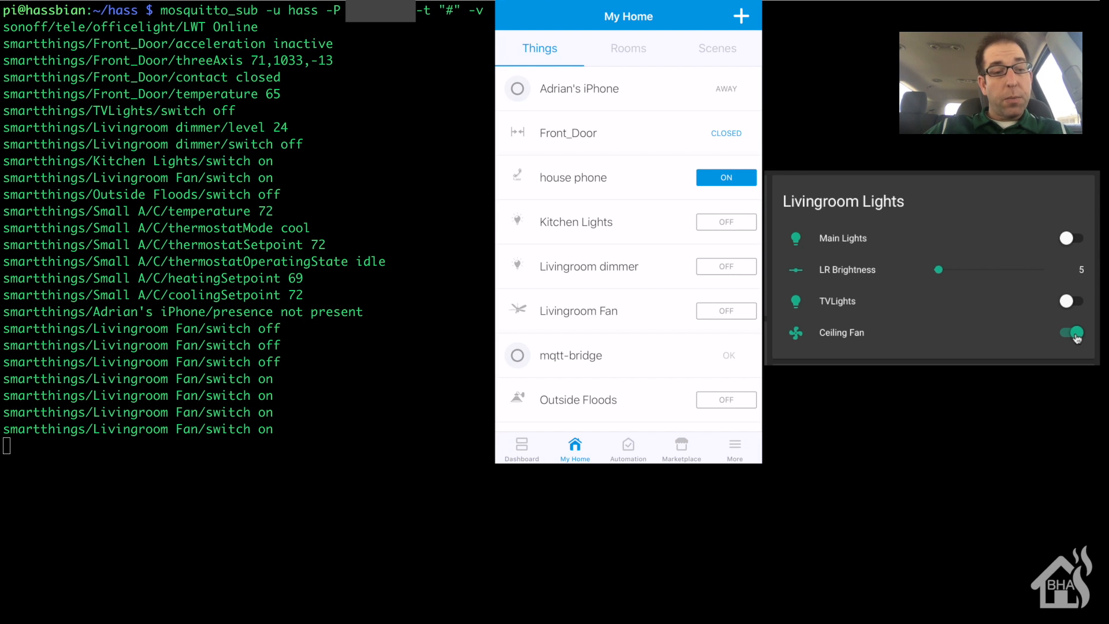
{"action": "left_click", "coordinate": [726, 311]}
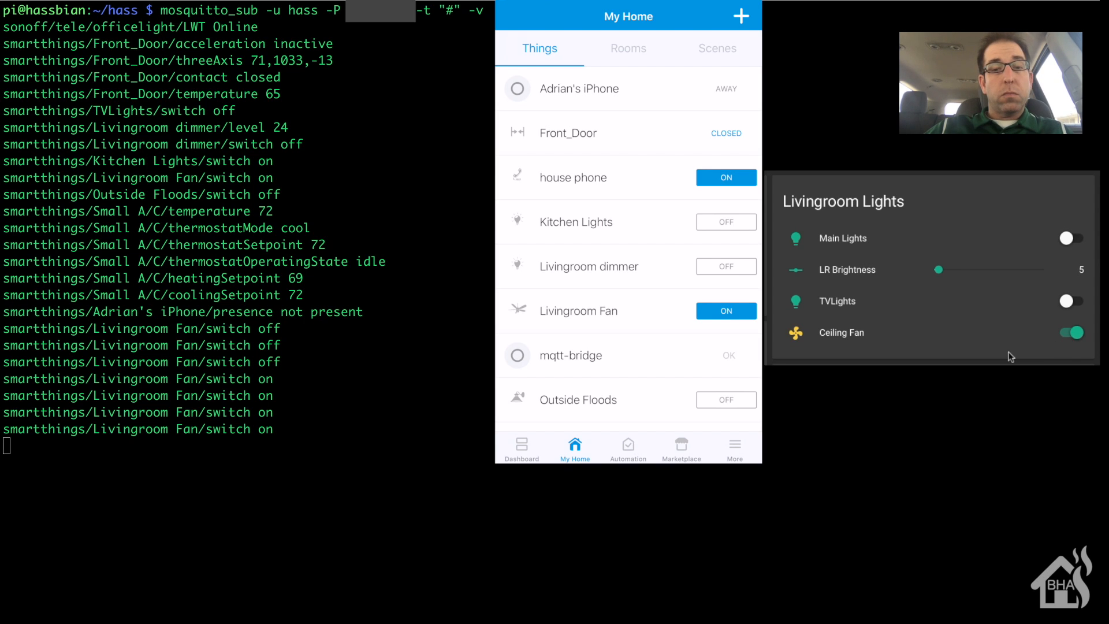
{"action": "left_click", "coordinate": [1070, 333]}
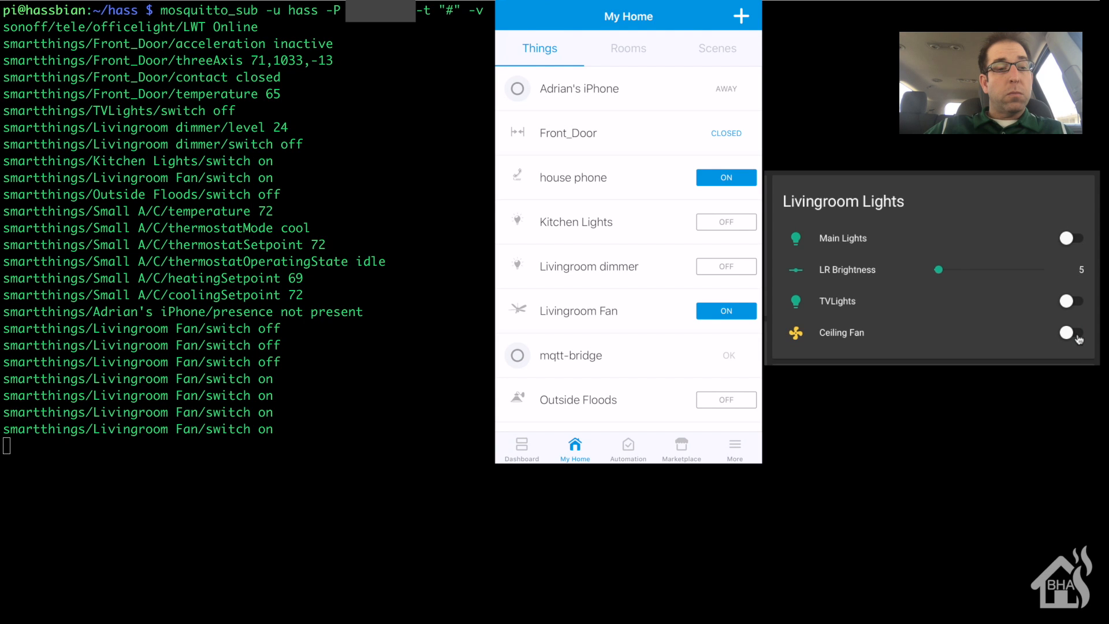
{"action": "left_click", "coordinate": [725, 311]}
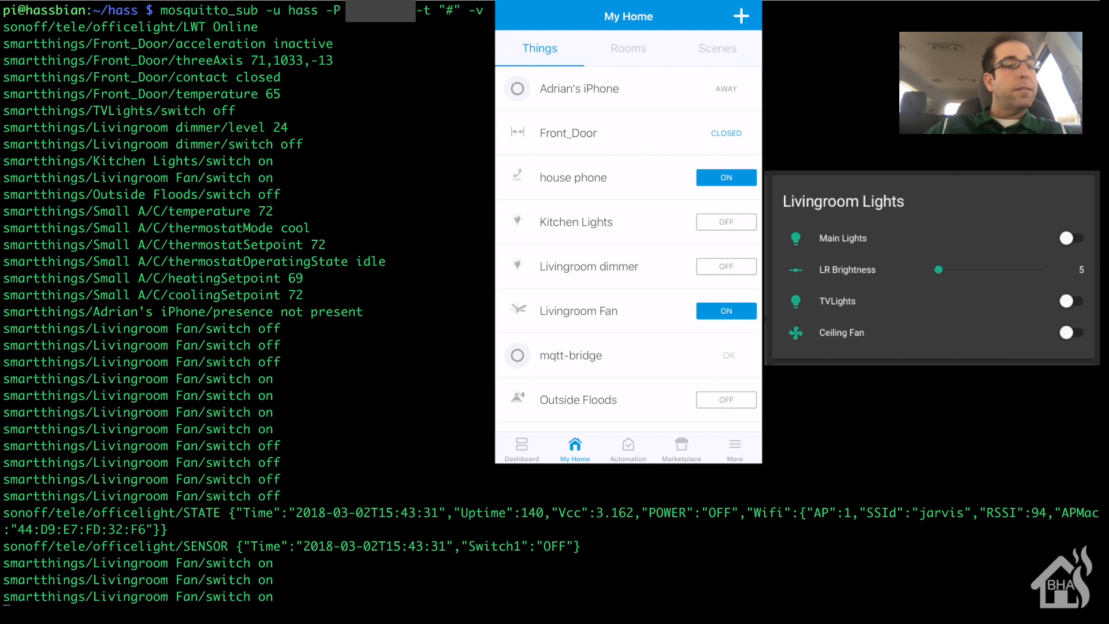
Recall and rerun the previous mosquitto_sub all-topics command on a cleared screen.
{"action": "left_click", "coordinate": [1070, 333]}
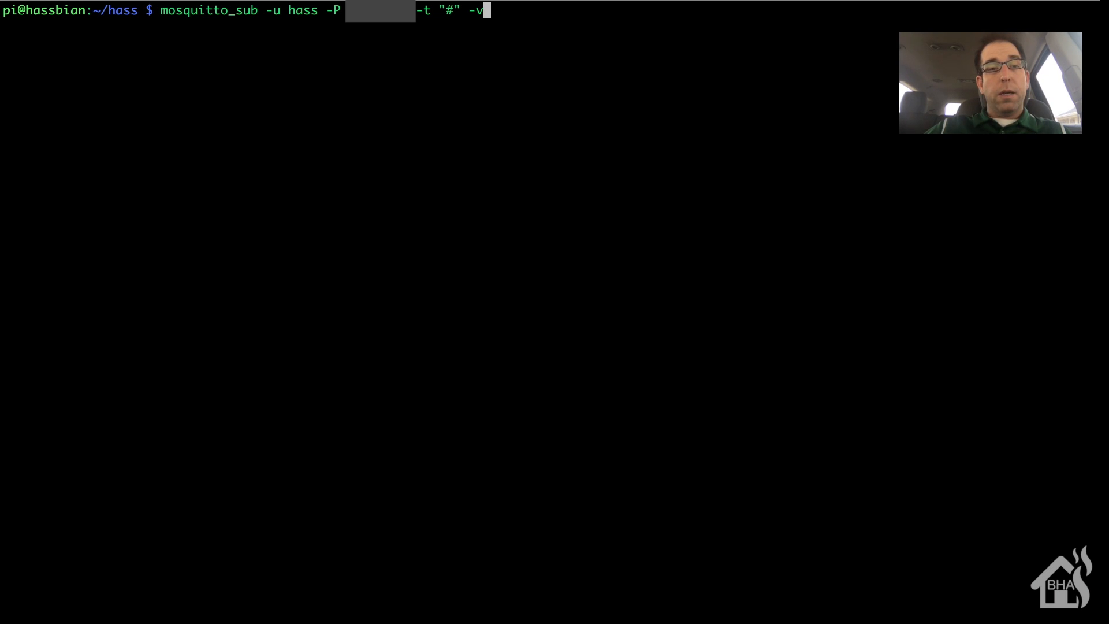
{"action": "key", "text": "Return"}
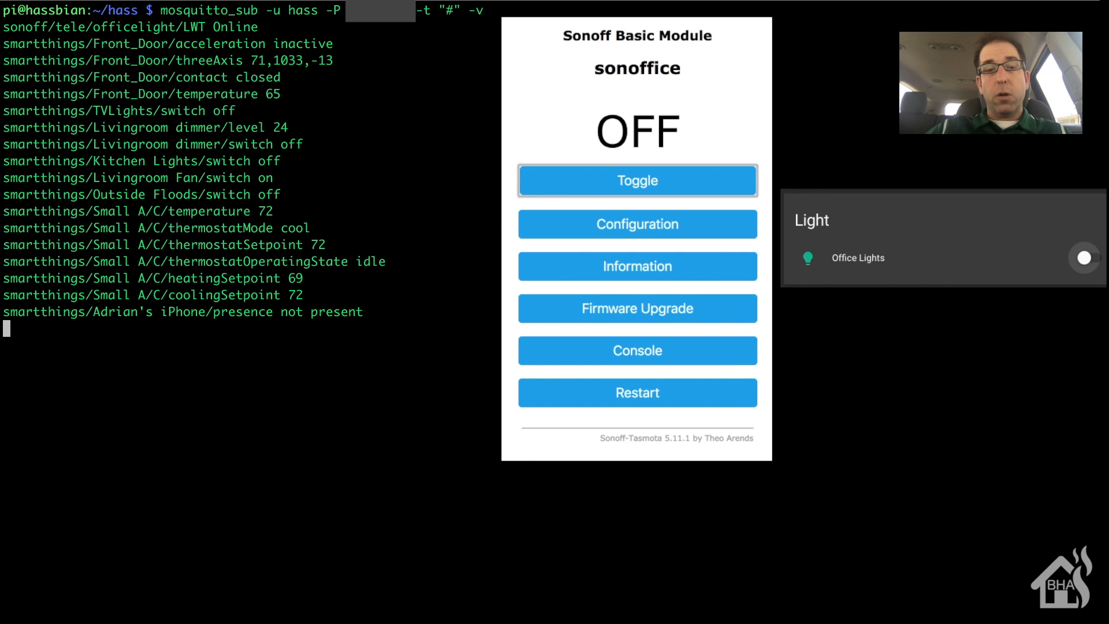
{"action": "mouse_move", "coordinate": [713, 264]}
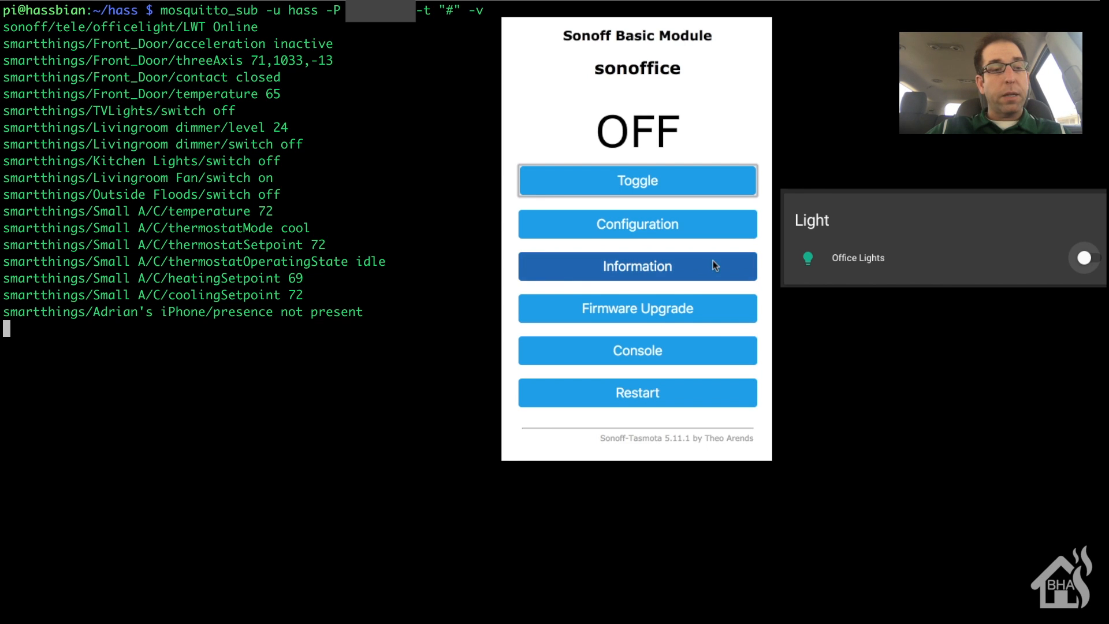
{"action": "mouse_move", "coordinate": [703, 181]}
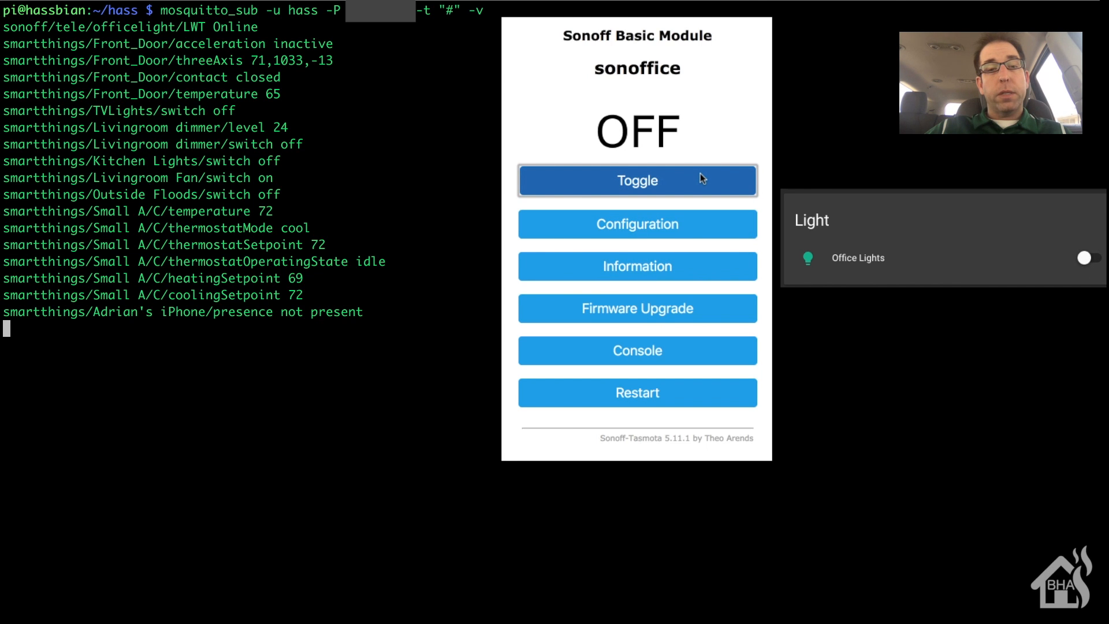
Switch the office light on from the Sonoff page, then off through Home Assistant.
{"action": "left_click", "coordinate": [635, 180]}
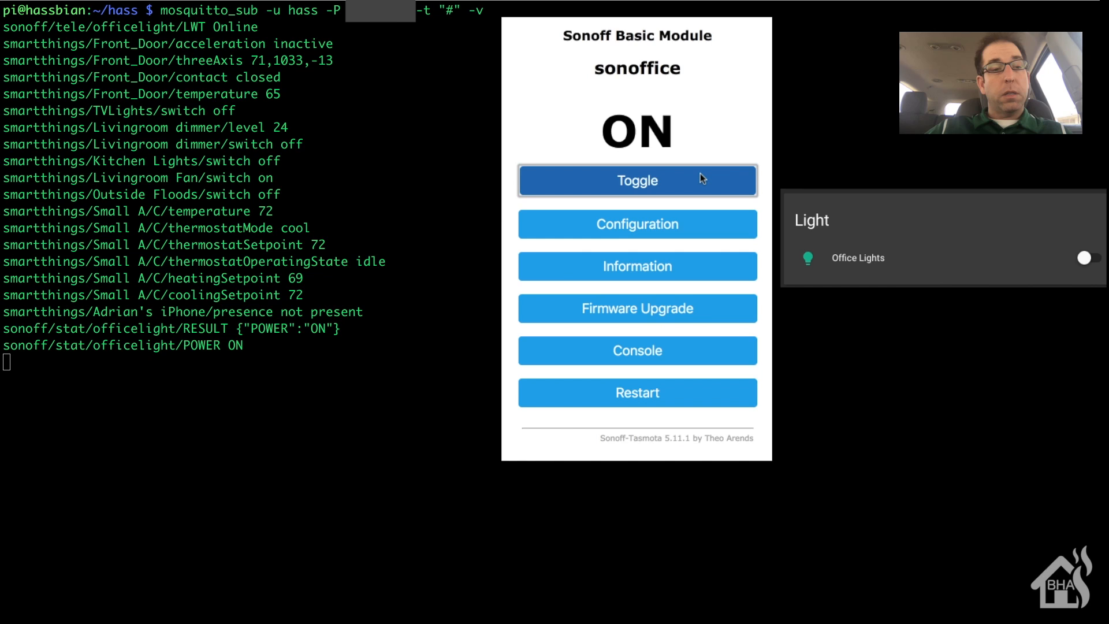
{"action": "left_click", "coordinate": [1083, 258]}
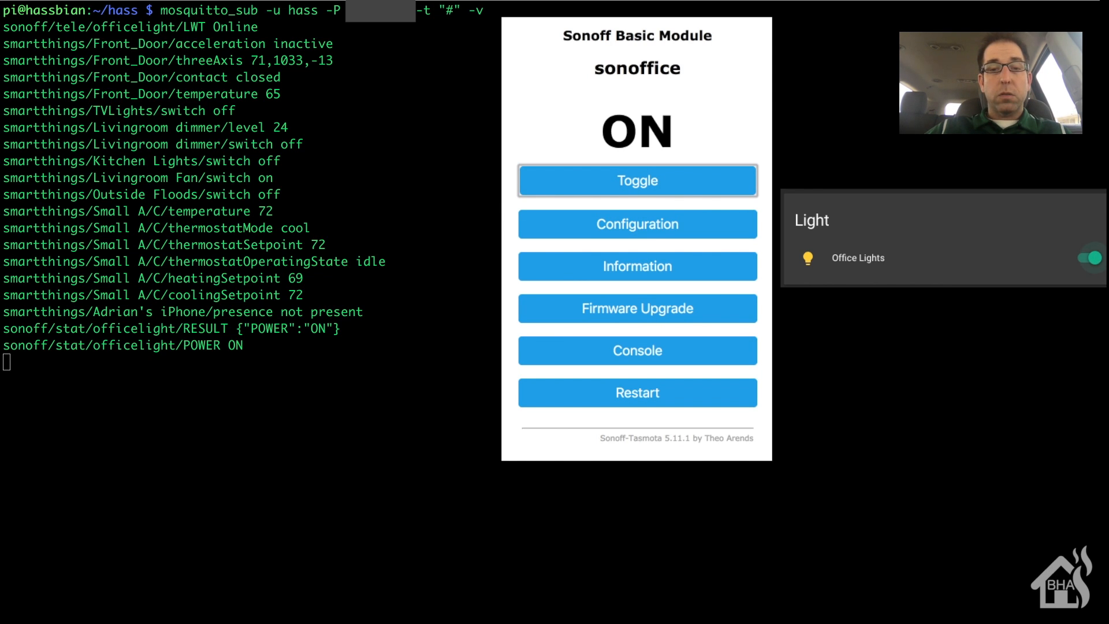
{"action": "left_click", "coordinate": [1089, 256]}
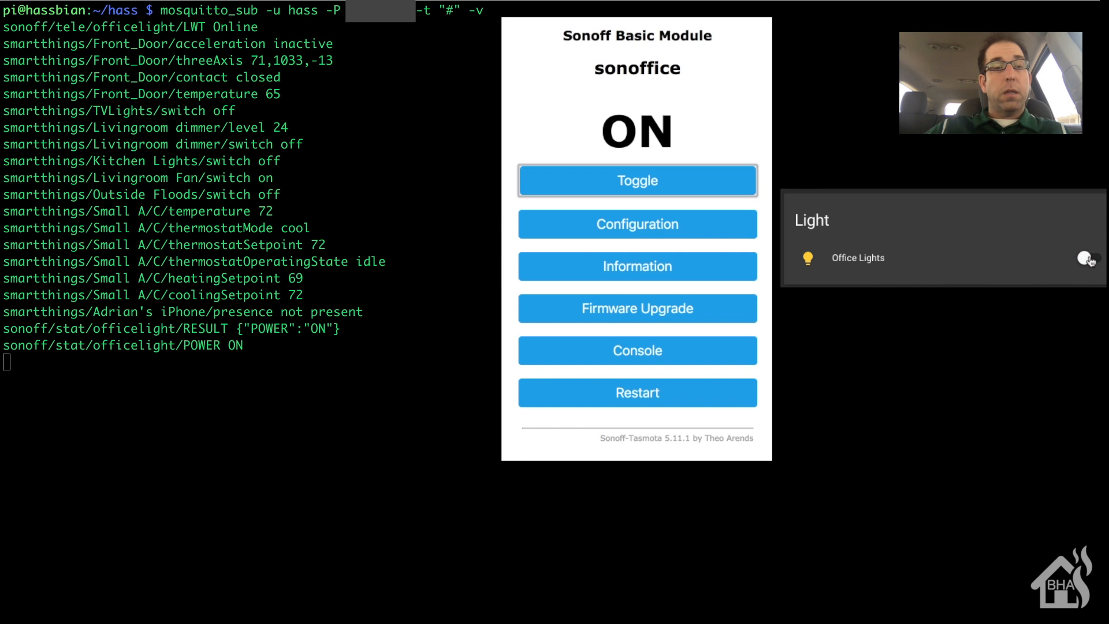
{"action": "left_click", "coordinate": [636, 180]}
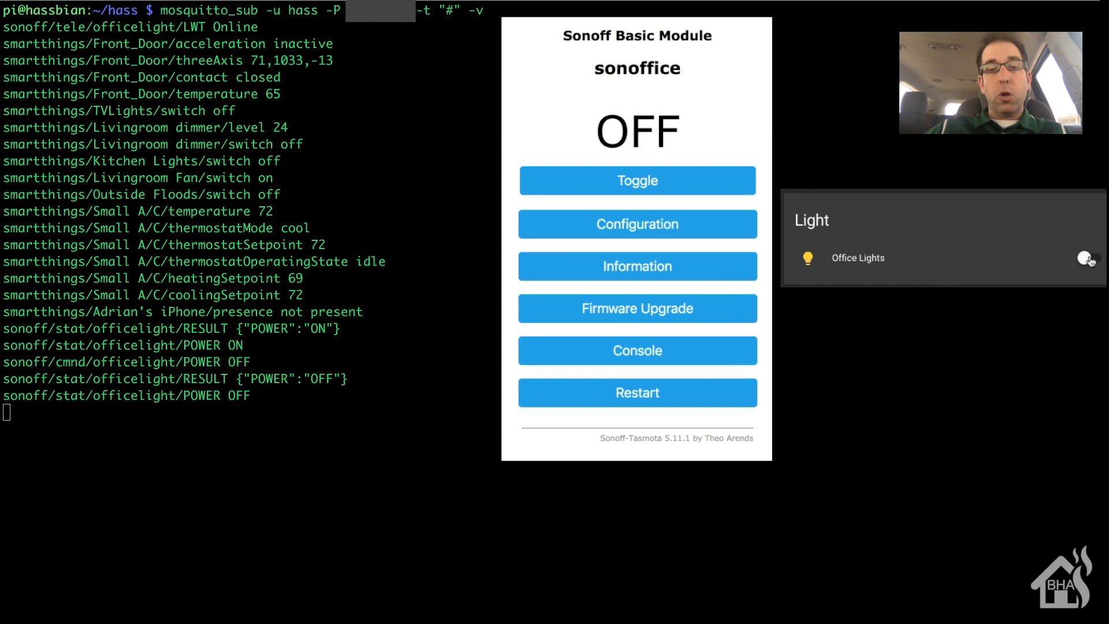
Turn the office light back on via Home Assistant, then off from the Sonoff page, logging POWER messages.
{"action": "left_click", "coordinate": [1089, 258]}
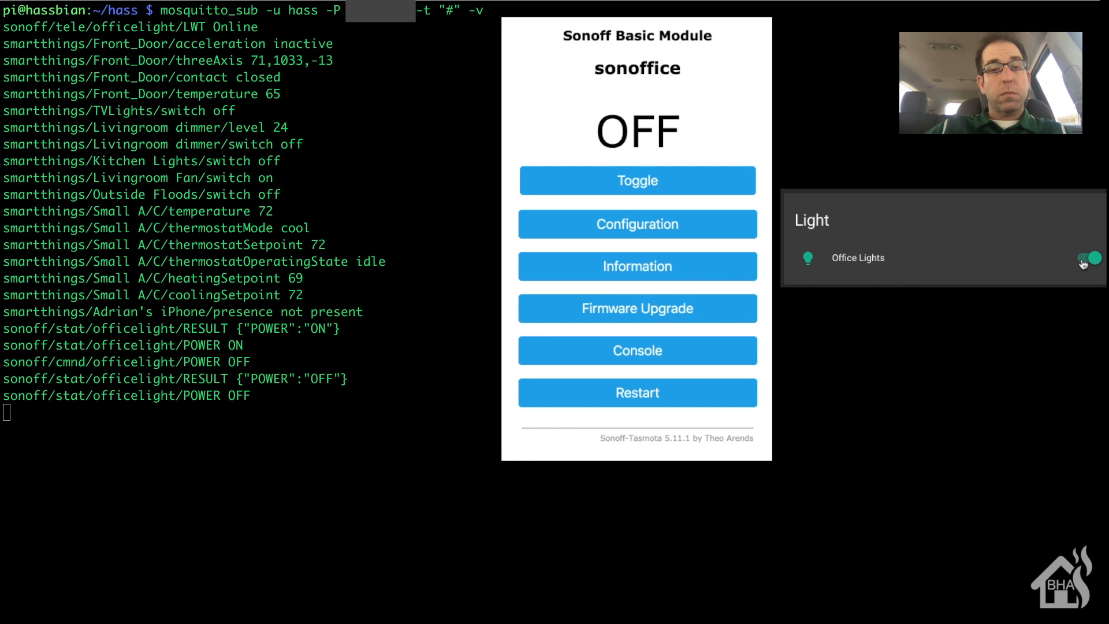
{"action": "left_click", "coordinate": [1089, 258]}
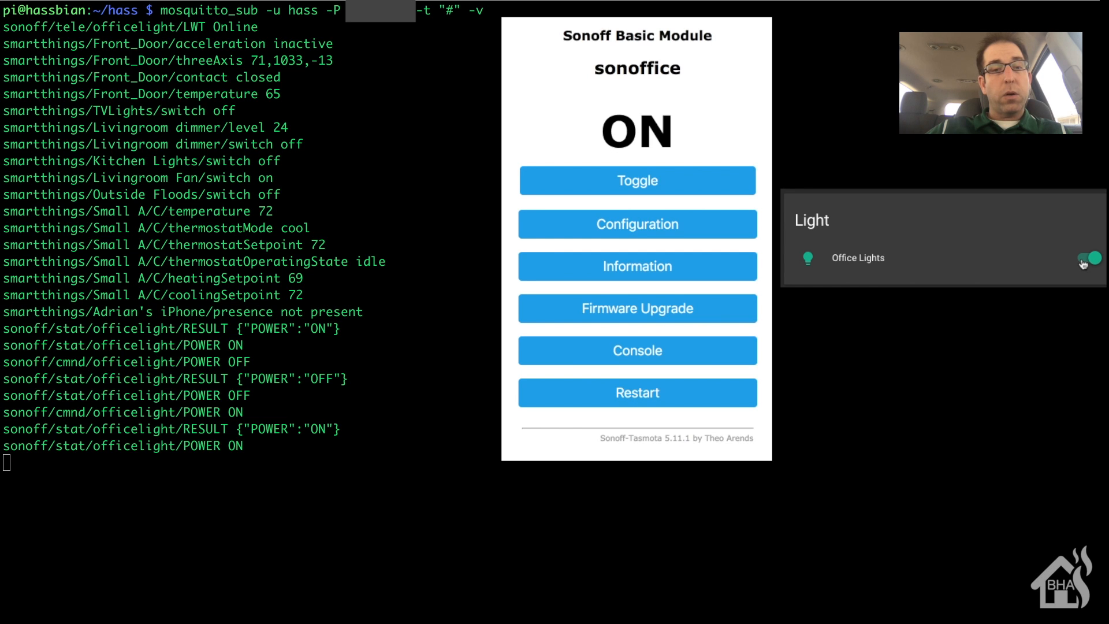
{"action": "mouse_move", "coordinate": [676, 190]}
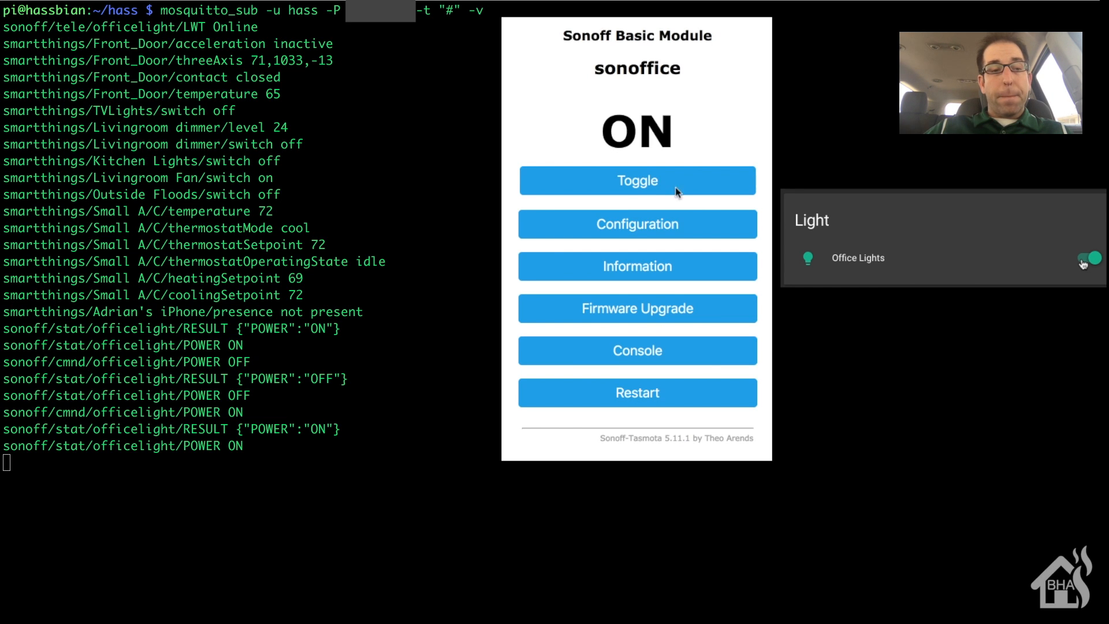
{"action": "mouse_move", "coordinate": [711, 126]}
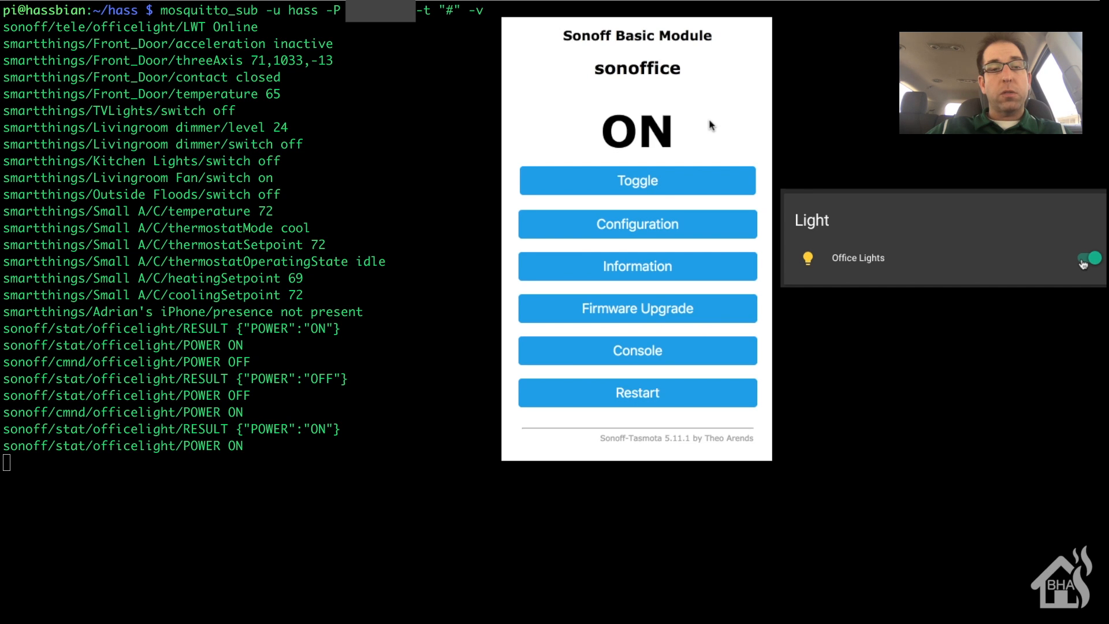
{"action": "mouse_move", "coordinate": [637, 180]}
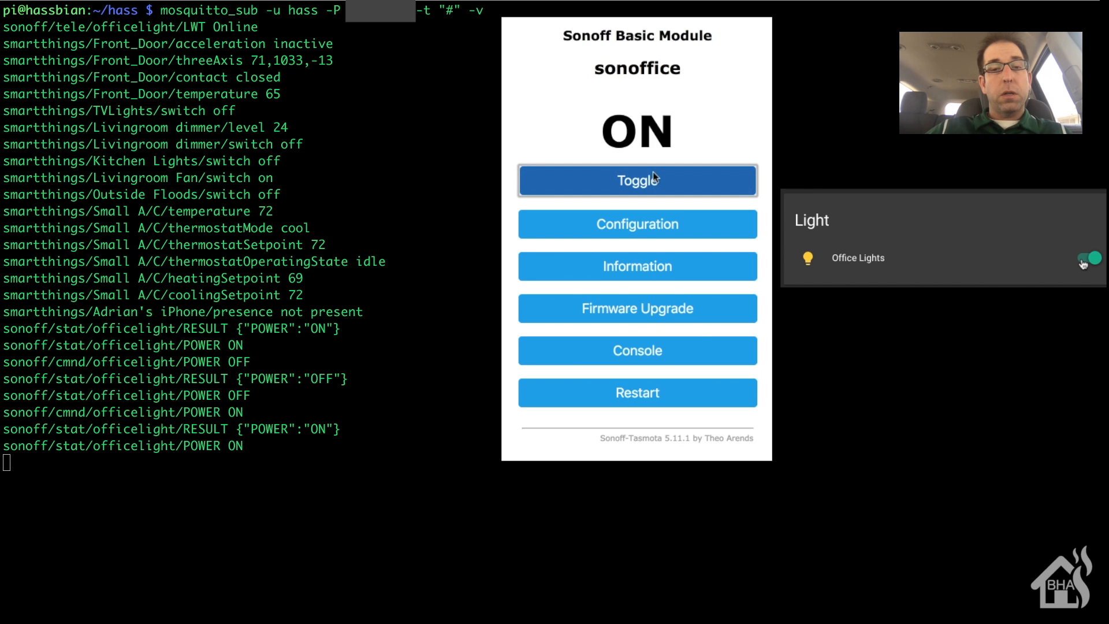
{"action": "left_click", "coordinate": [636, 180]}
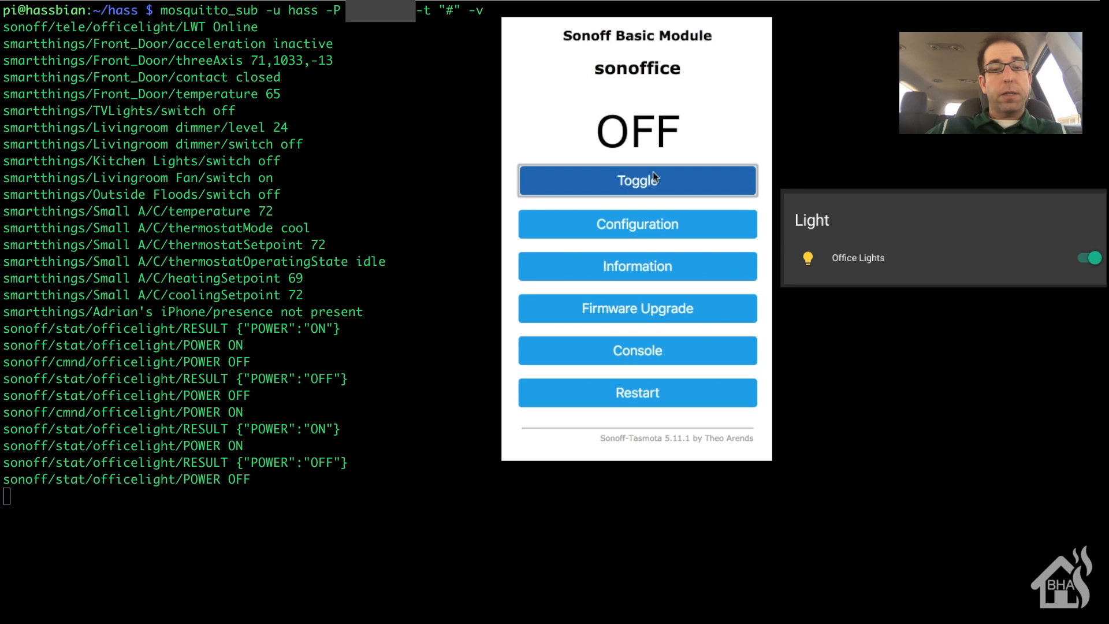
{"action": "left_click", "coordinate": [1088, 257]}
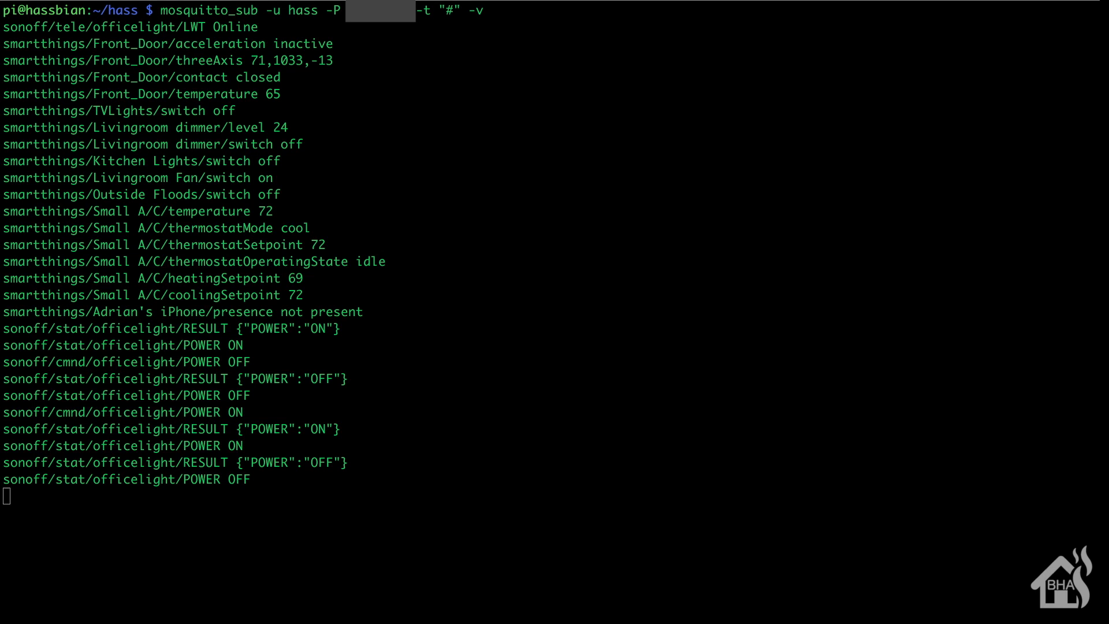
{"action": "type", "text": "m"}
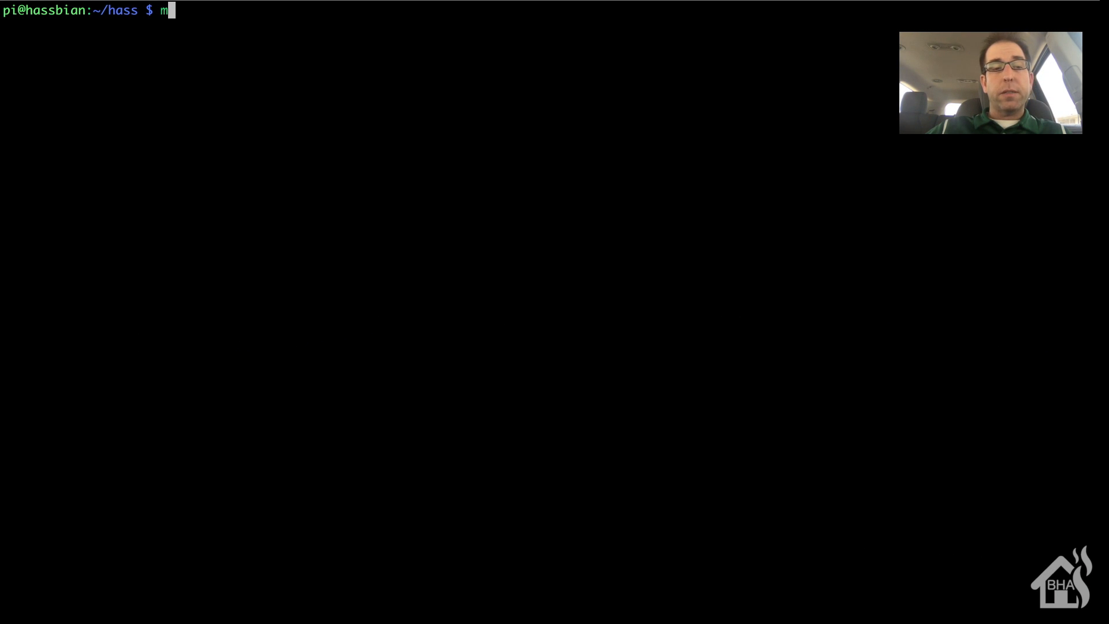
Compose mosquitto_pub -u hass -P <password> -t "smartthings/Livingroom Fan/switch" with message off, unsent.
{"action": "type", "text": "osquitto_"}
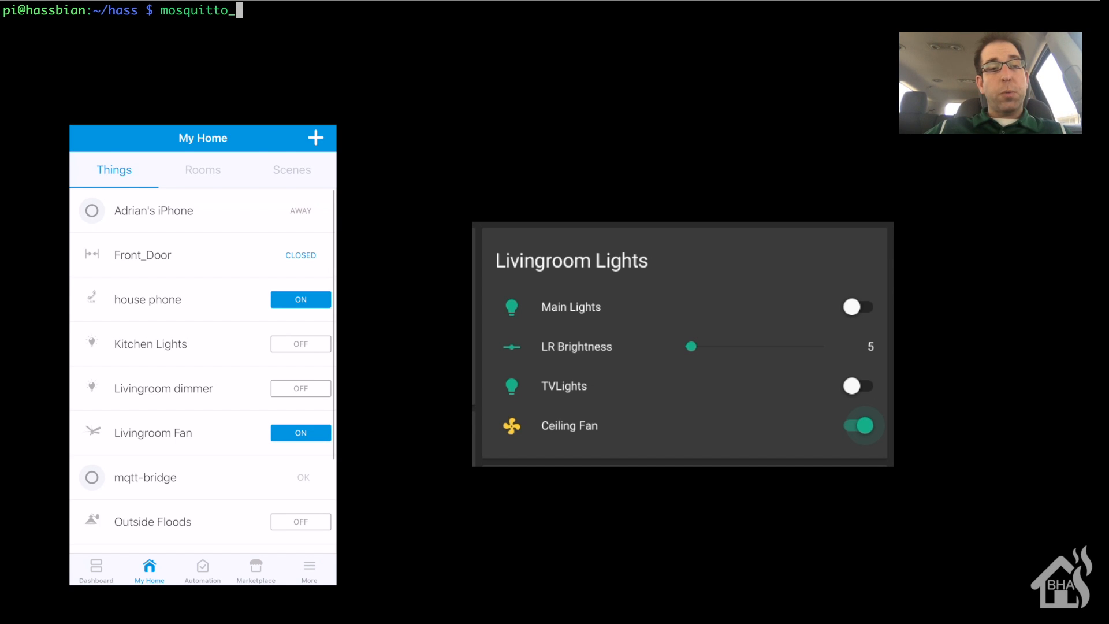
{"action": "type", "text": "pub -u"}
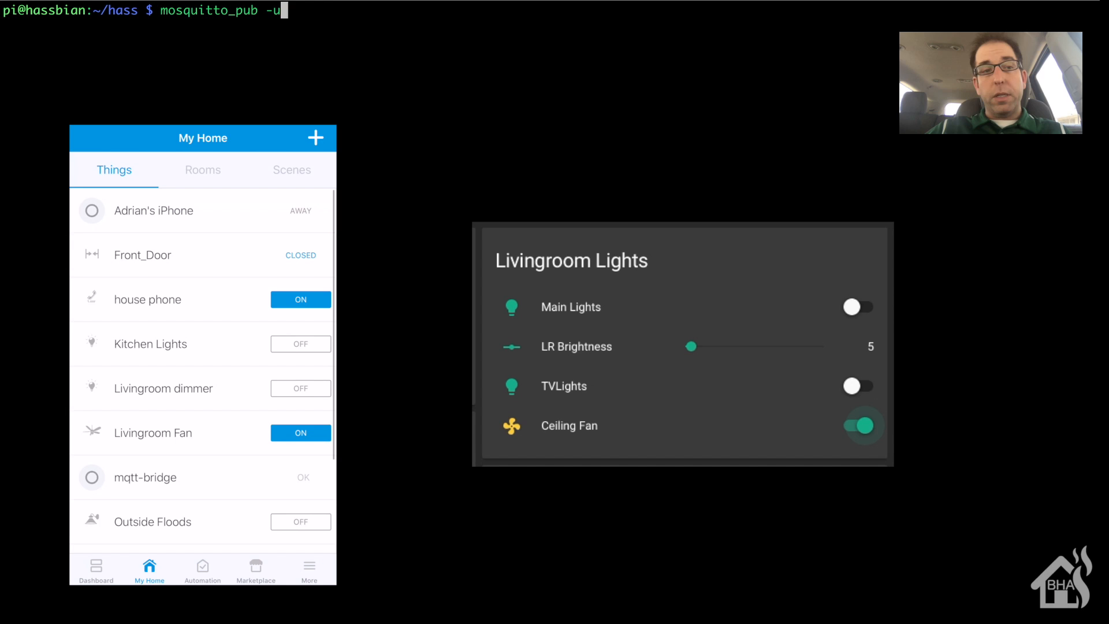
{"action": "type", "text": "hass -P"}
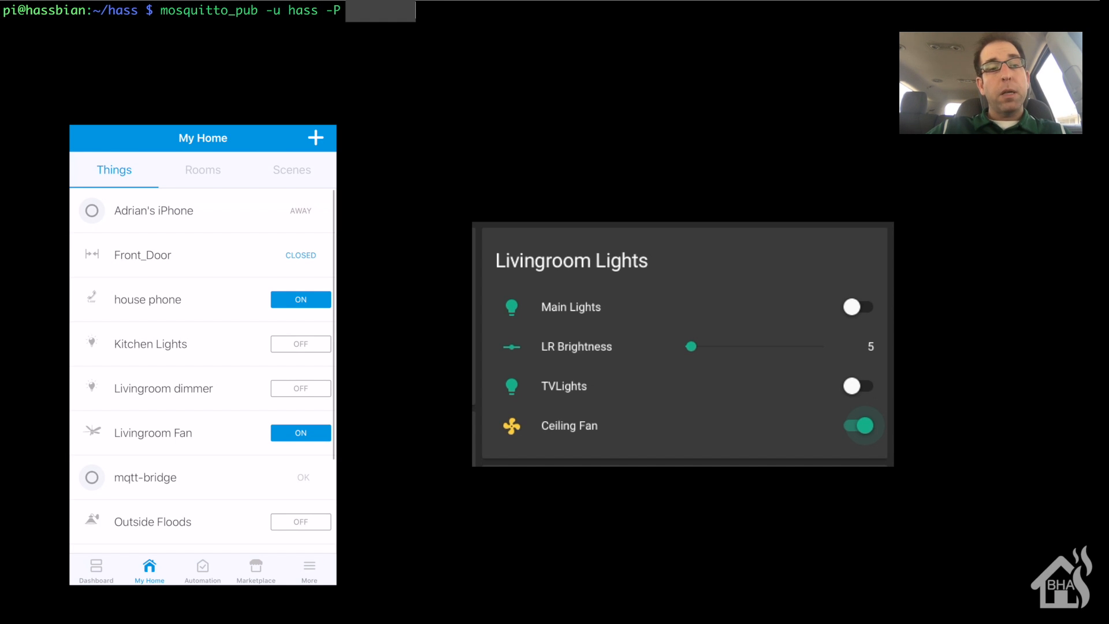
{"action": "type", "text": "-t \""}
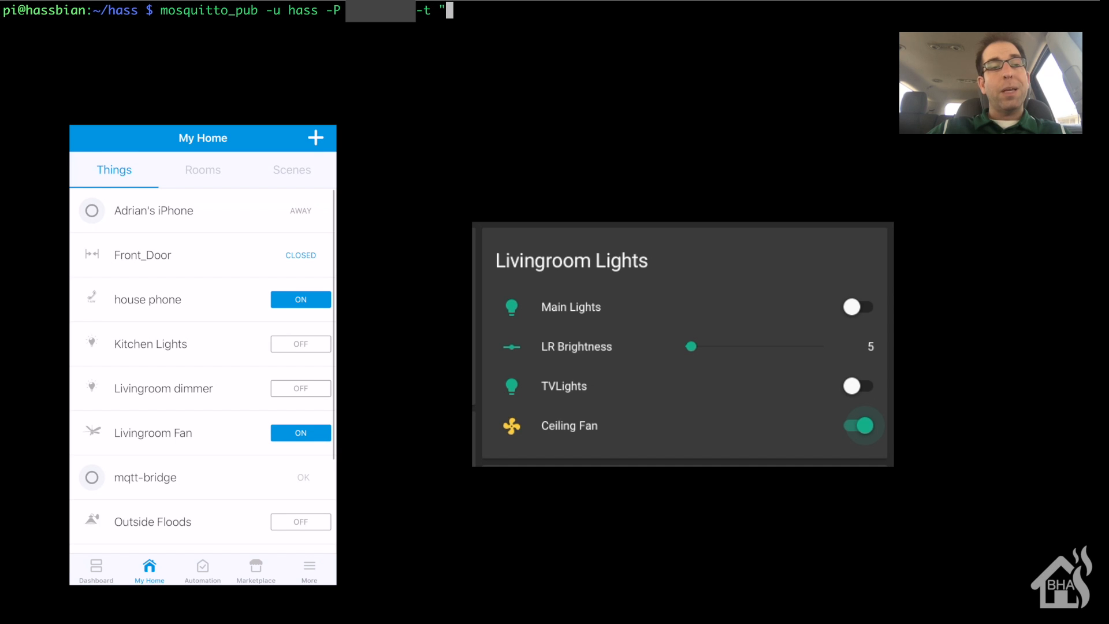
{"action": "type", "text": "smartth"}
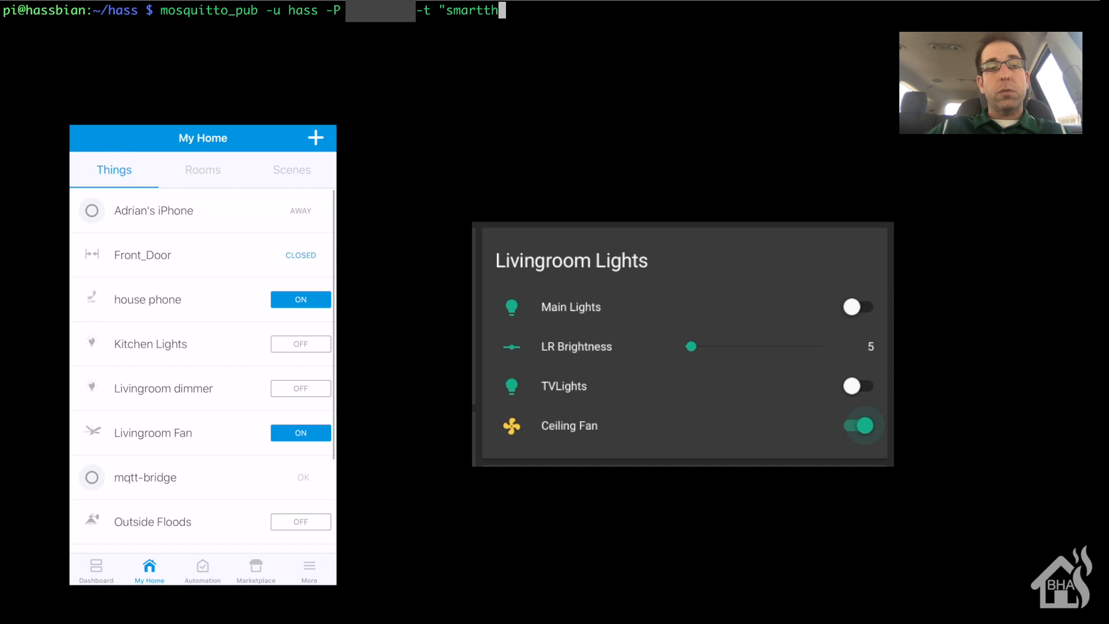
{"action": "type", "text": "ings/Livi"}
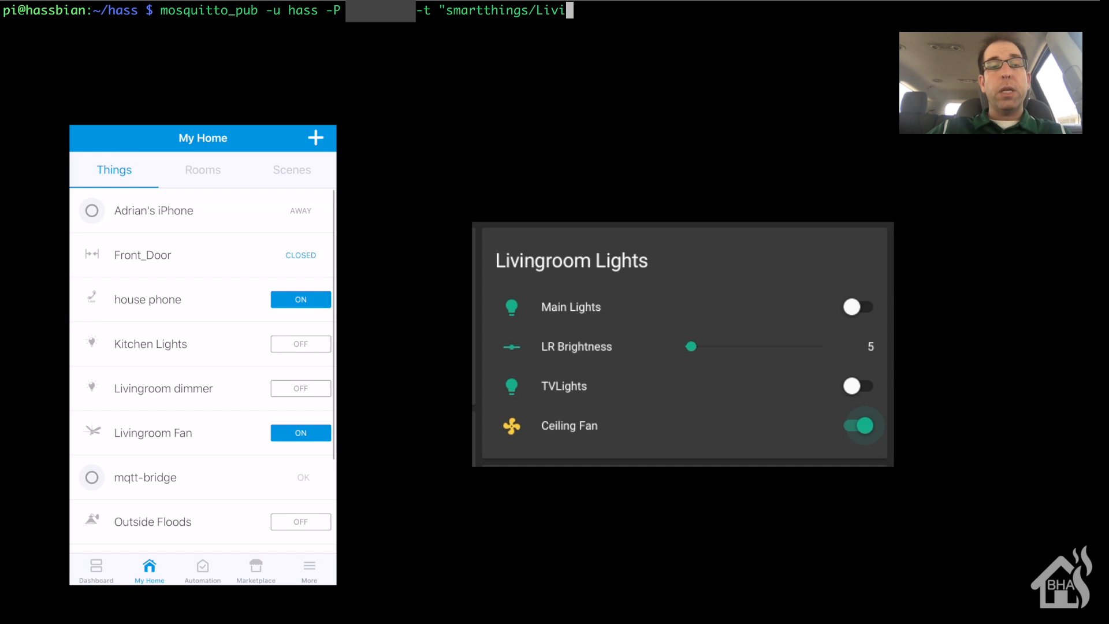
{"action": "type", "text": "ngroom F"}
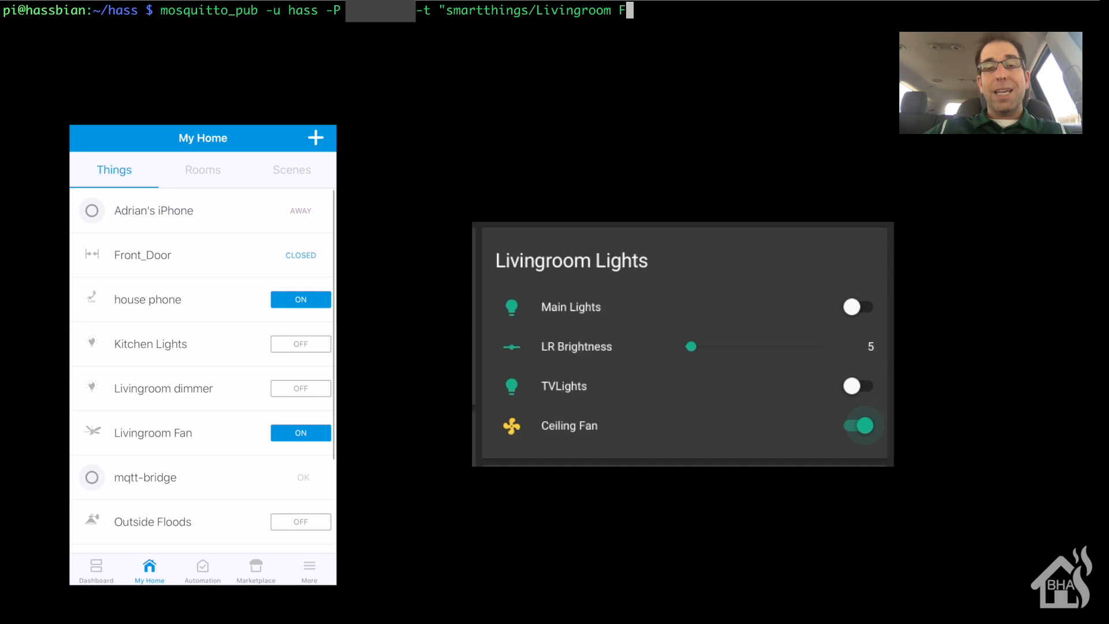
{"action": "type", "text": "an/switch\" -m"}
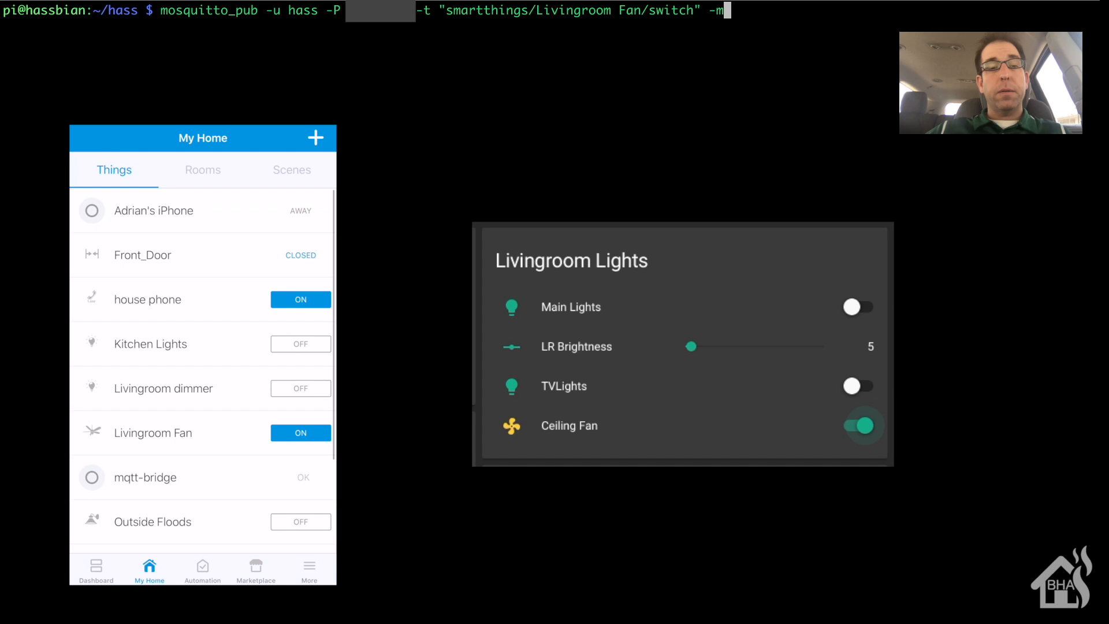
{"action": "type", "text": "\""}
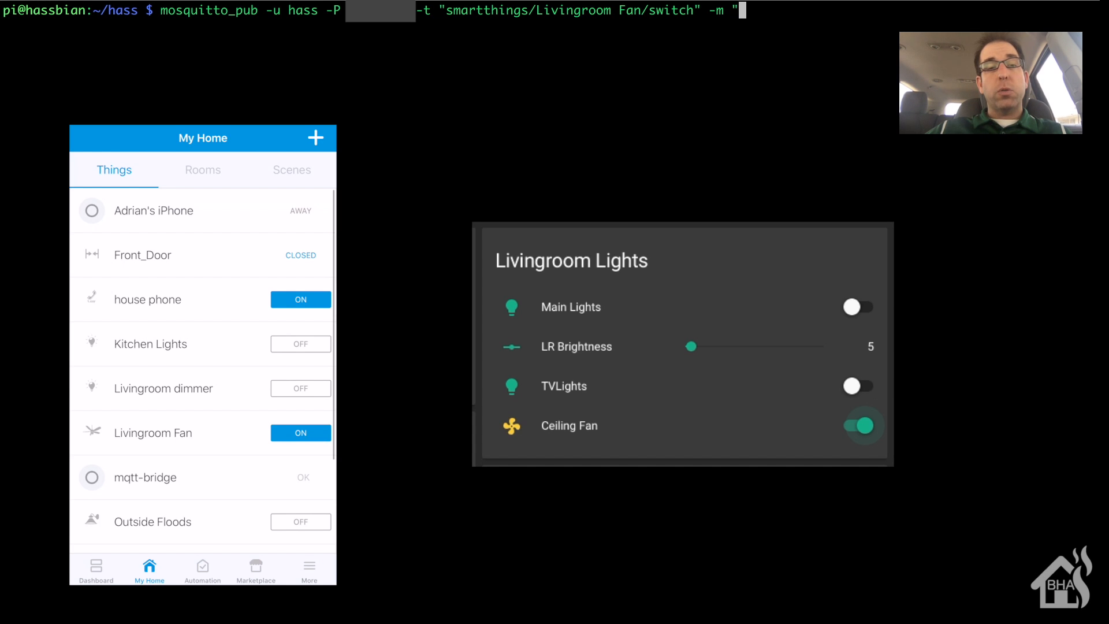
{"action": "type", "text": "off:"}
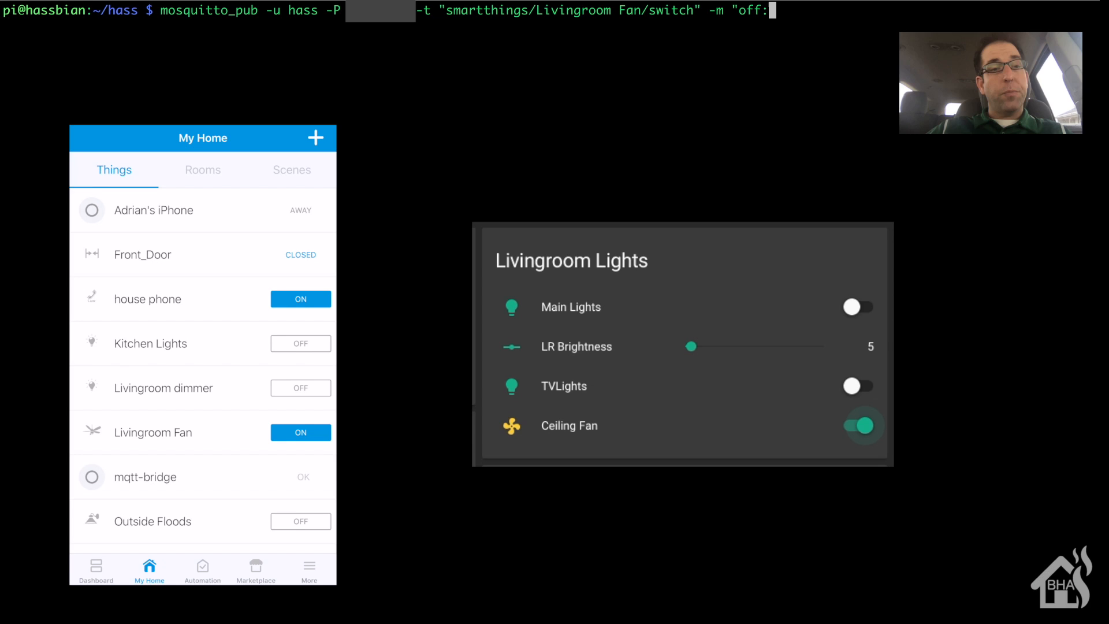
Publish off to the Livingroom Fan switch topic, then recall the command and publish on.
{"action": "key", "text": "Backspace"}
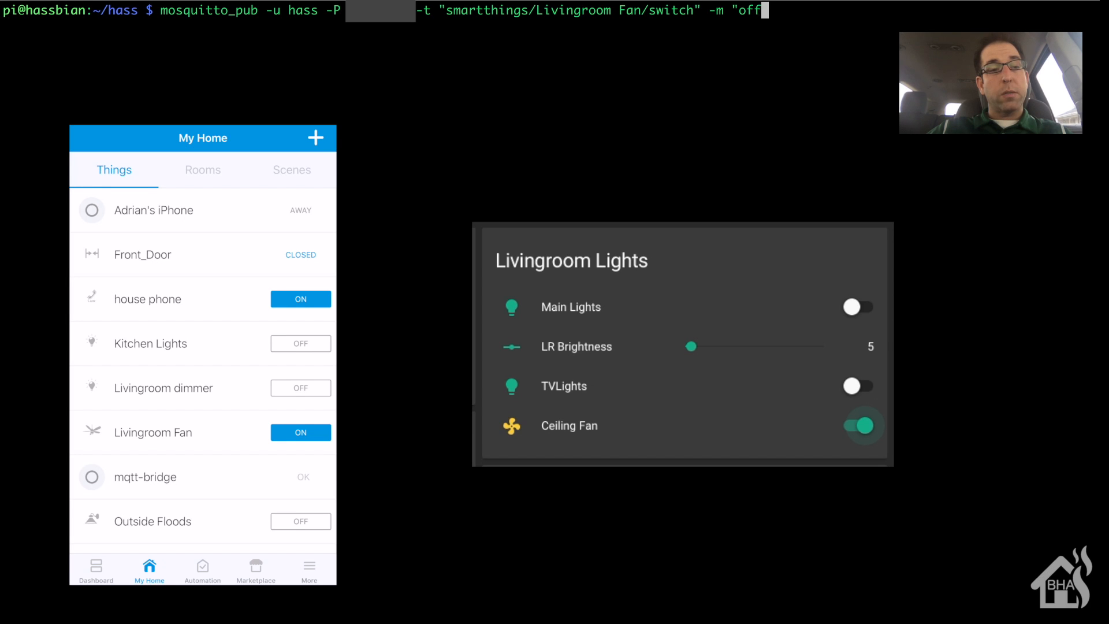
{"action": "type", "text": "\""}
{"action": "key", "text": "Return"}
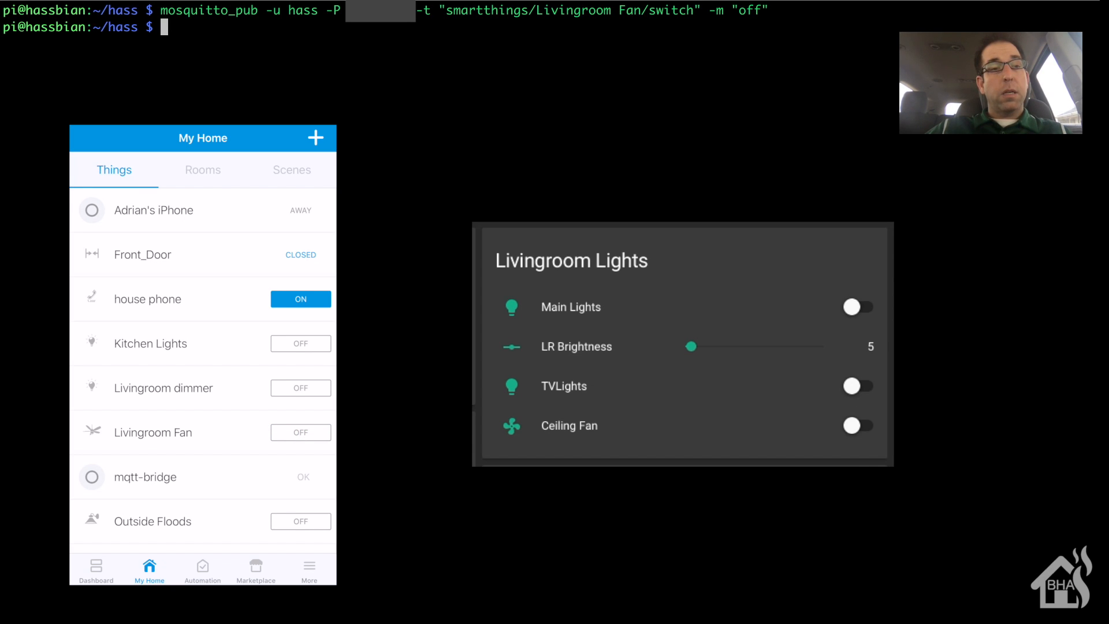
{"action": "key", "text": "Return"}
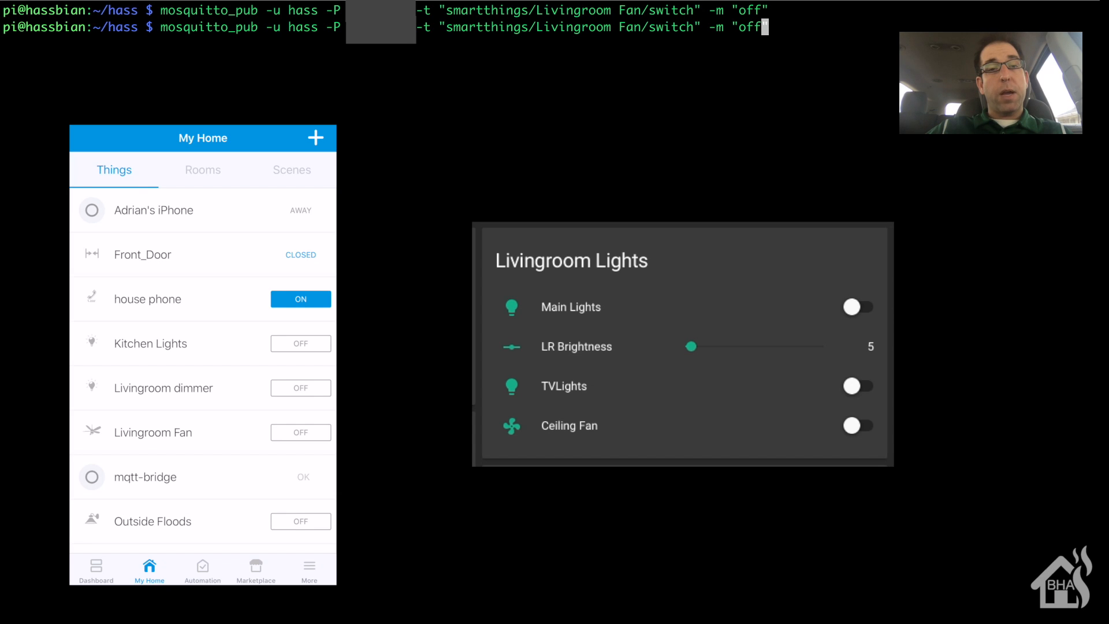
{"action": "type", "text": "on"}
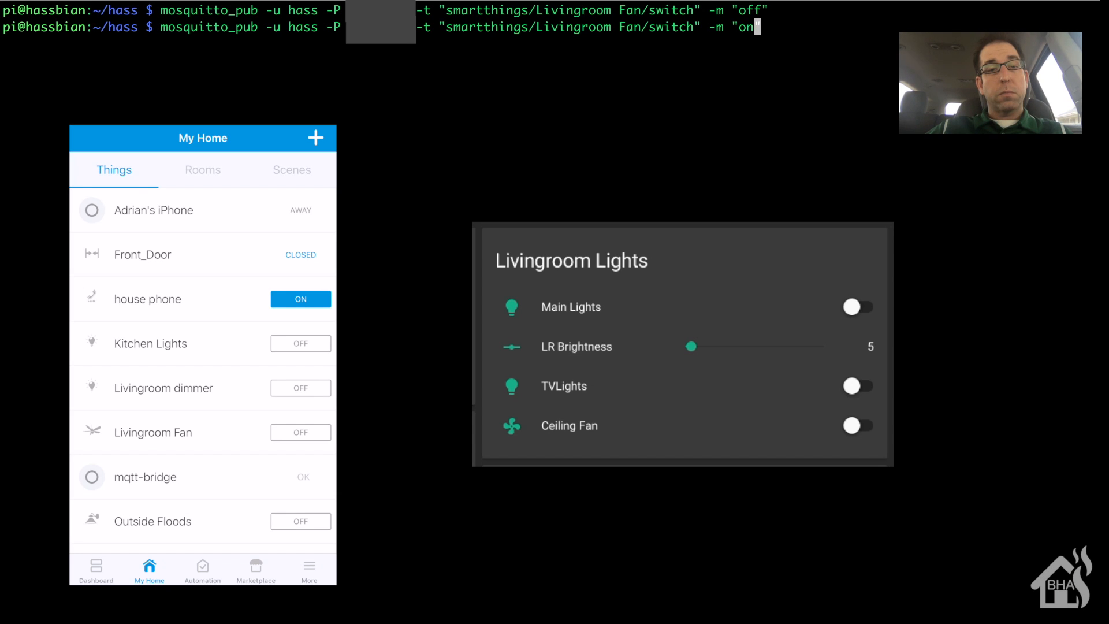
{"action": "key", "text": "Return"}
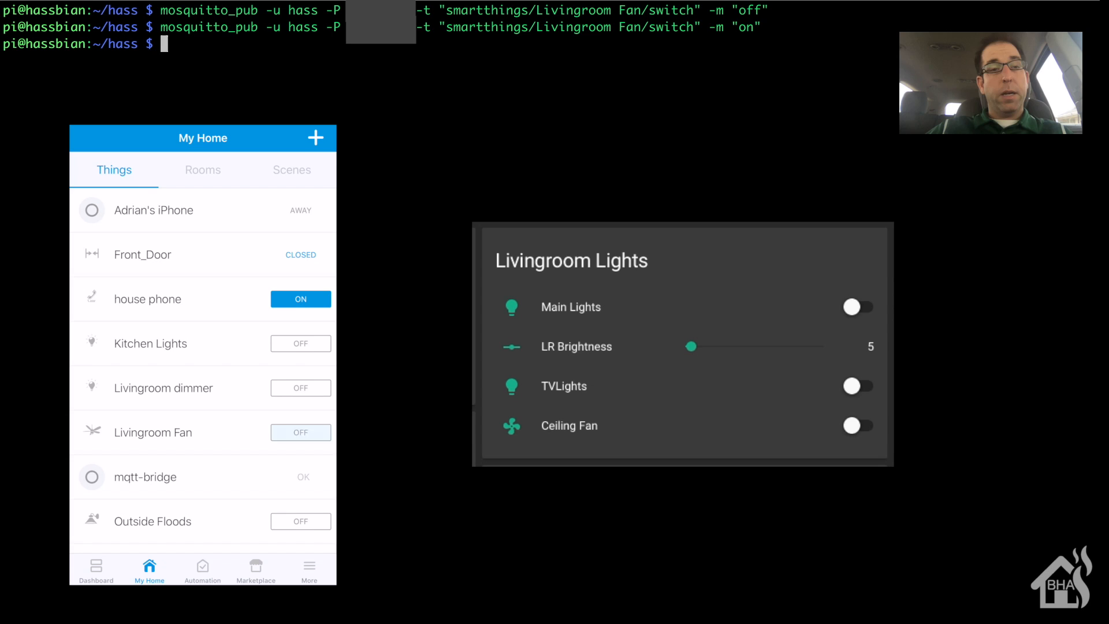
{"action": "left_click", "coordinate": [859, 425]}
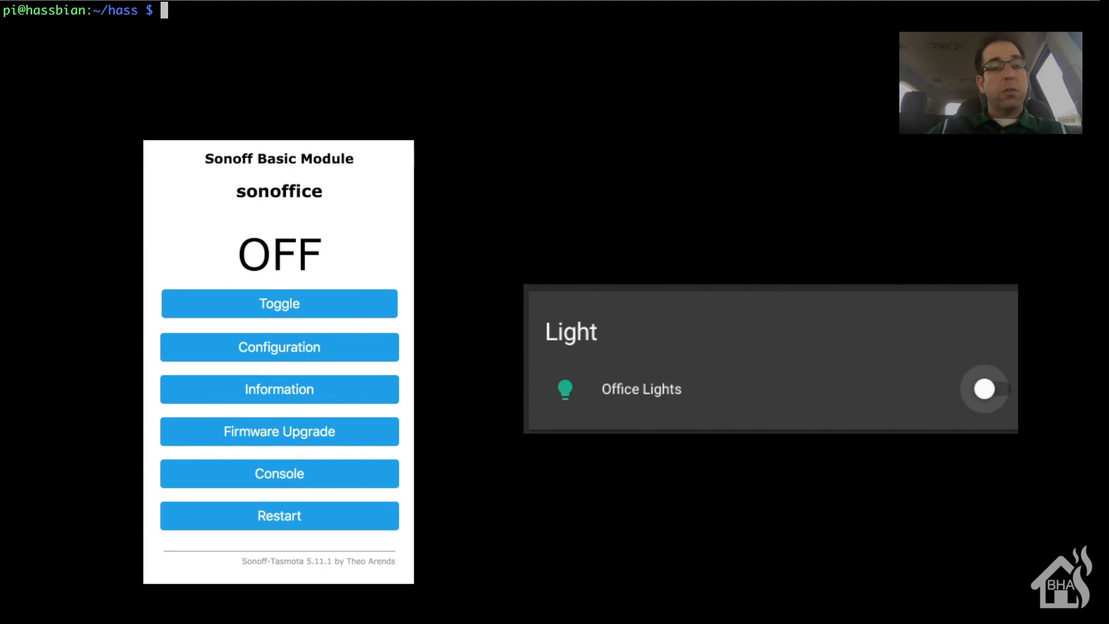
Begin a mosquitto_pub -u hass -P <password> command targeting a sonoff/cmnd/ topic.
{"action": "type", "text": "mos"}
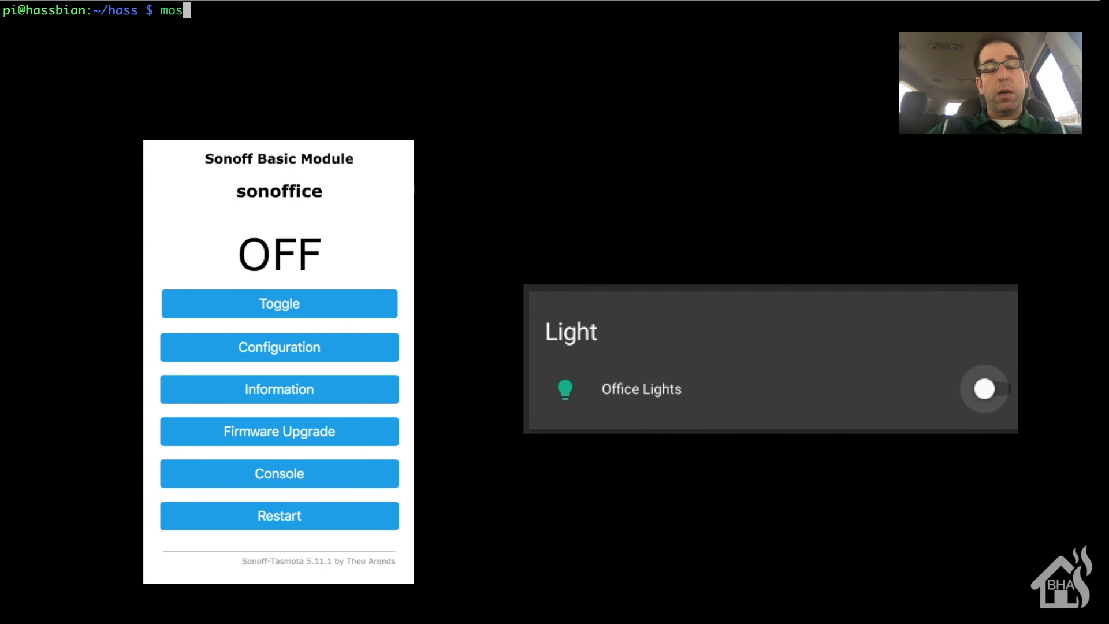
{"action": "type", "text": "quitto"}
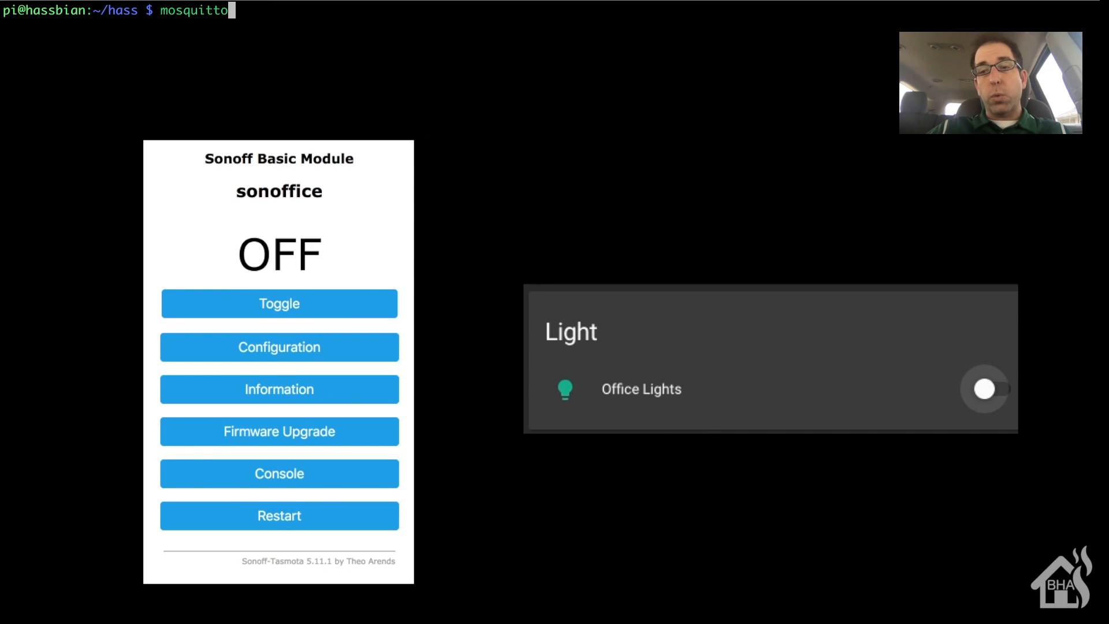
{"action": "type", "text": "_pub"}
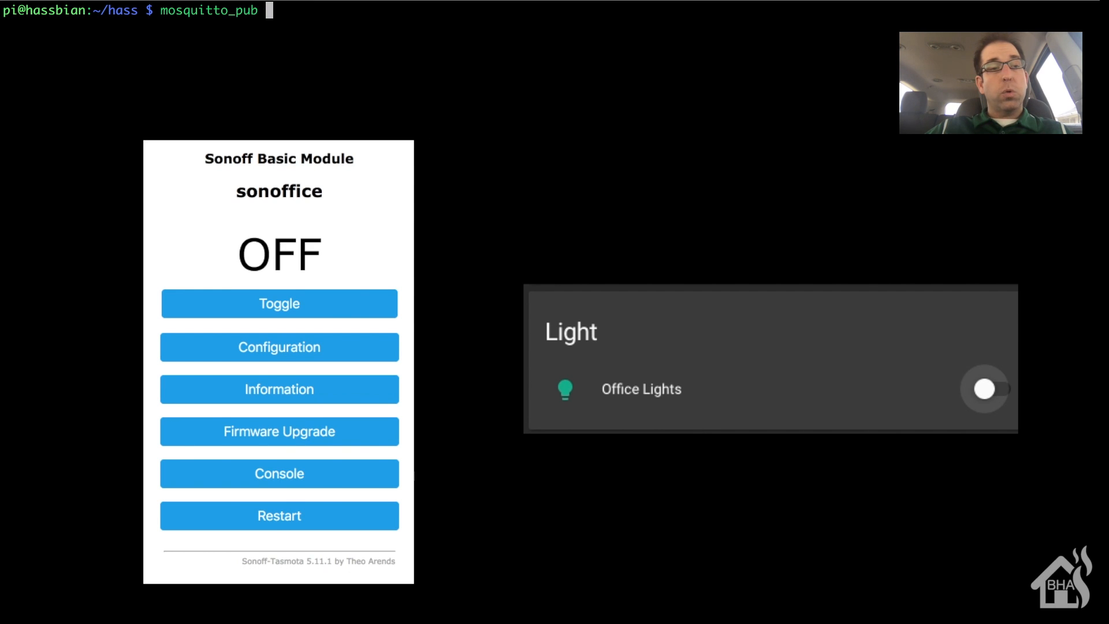
{"action": "type", "text": "-u hass -"}
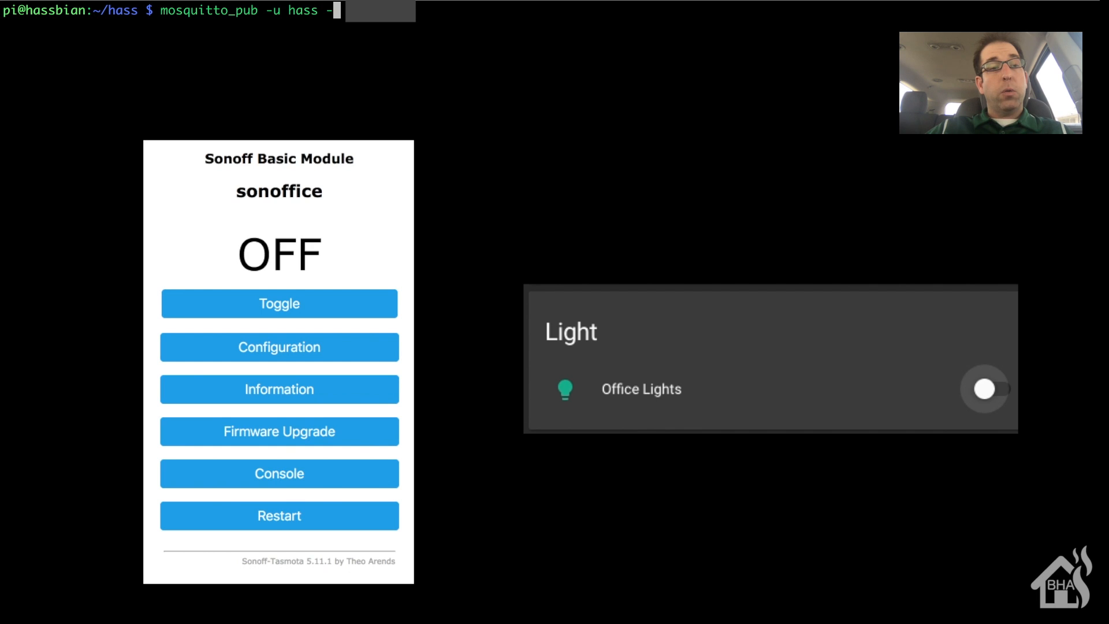
{"action": "type", "text": "P"}
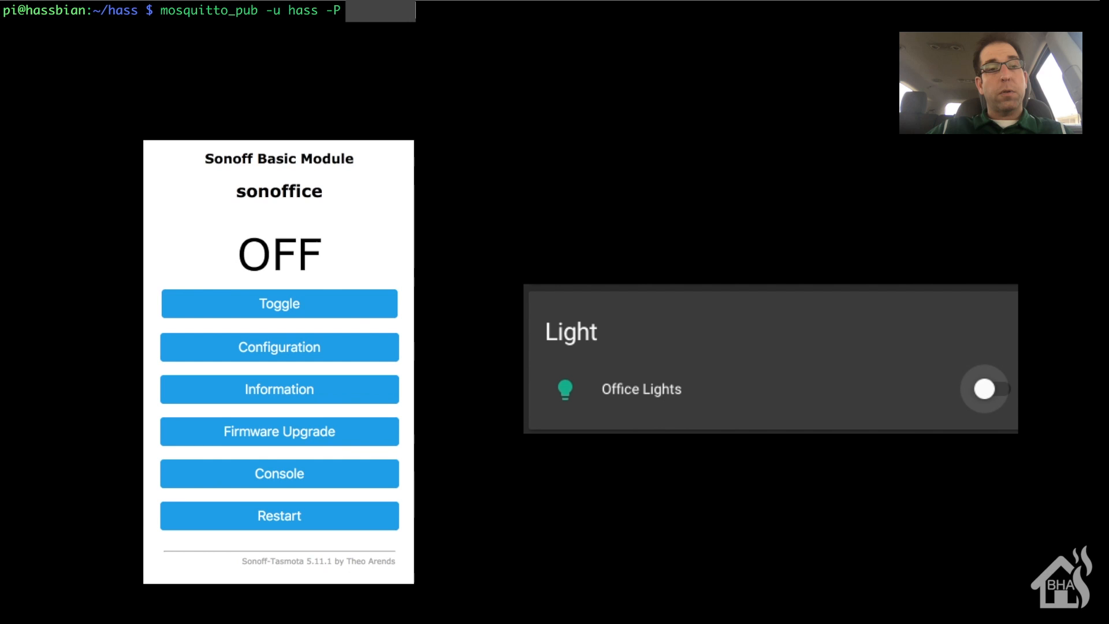
{"action": "type", "text": "-t"}
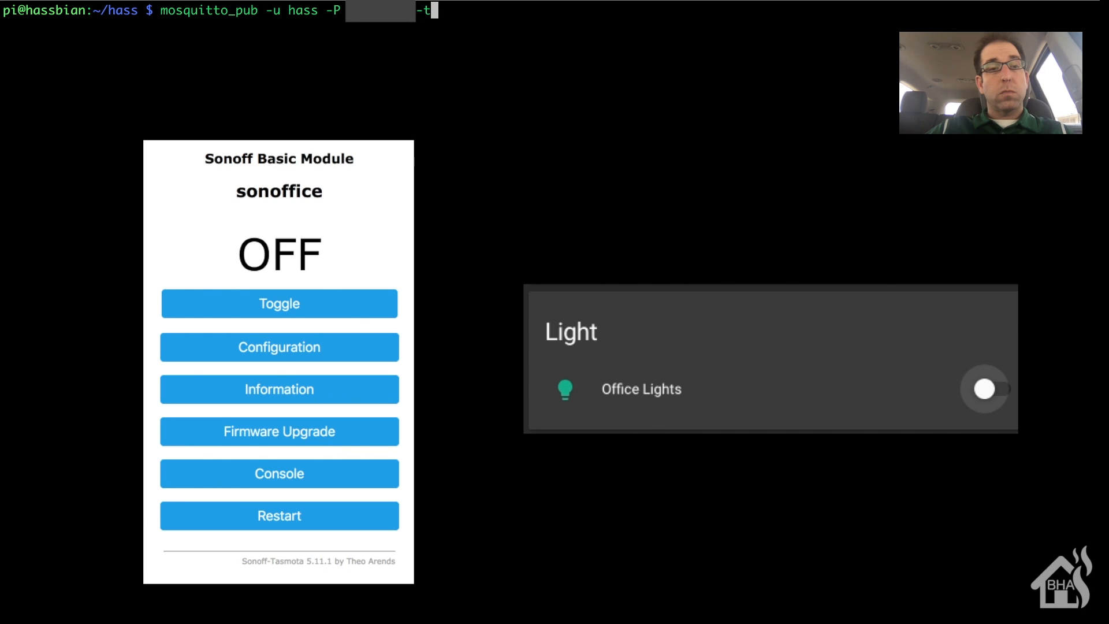
{"action": "type", "text": "\""}
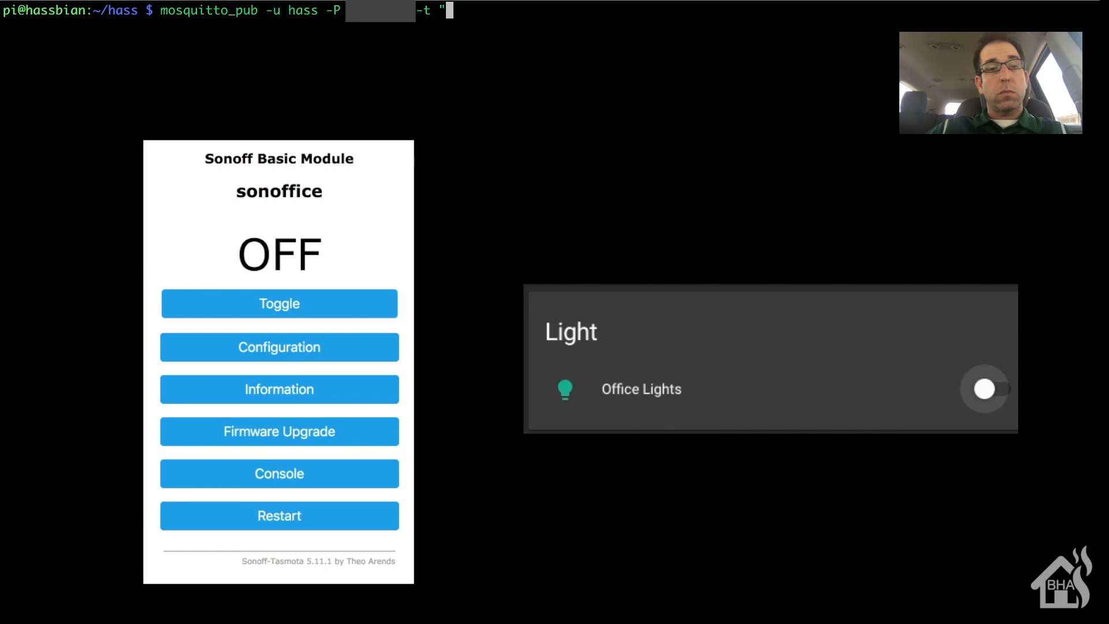
{"action": "type", "text": "sonoff/"}
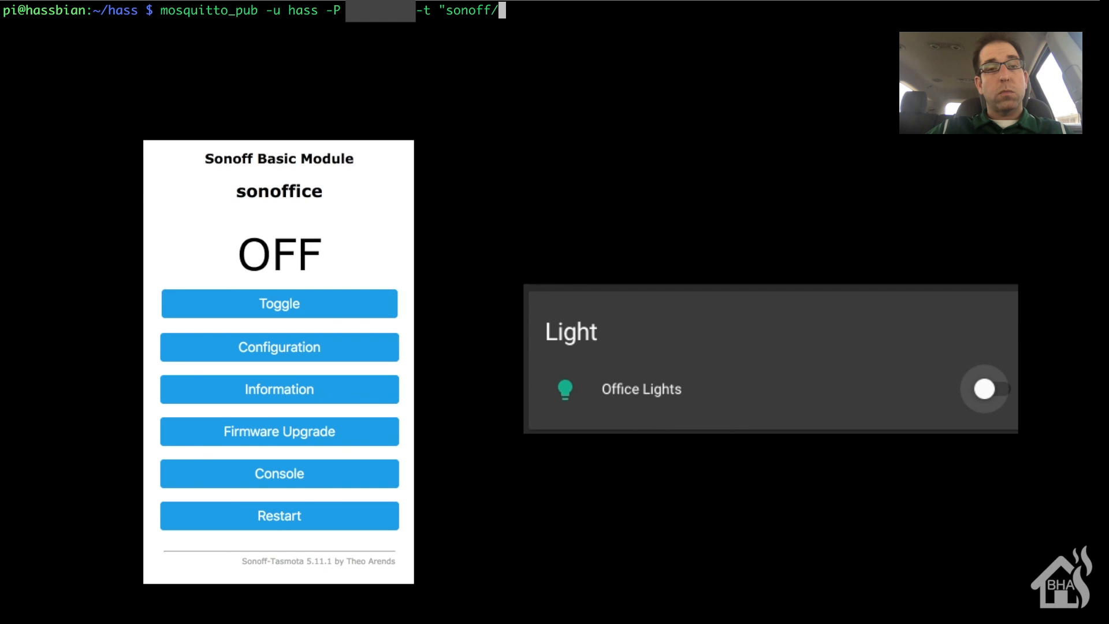
{"action": "type", "text": "cmnd/"}
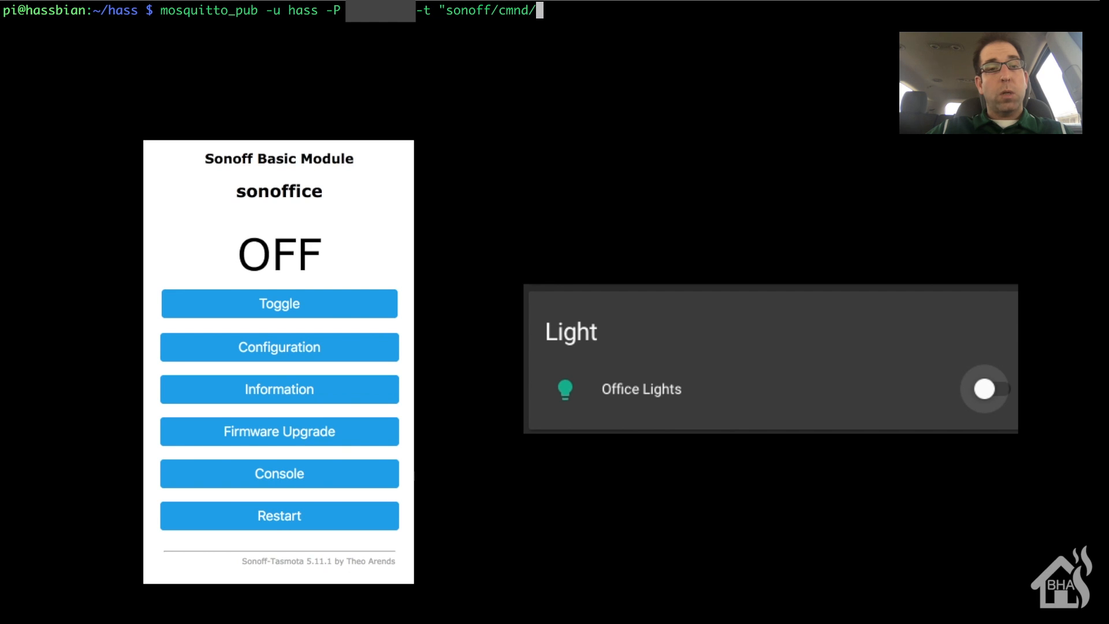
Complete the topic as sonoff/cmnd/officelight/POWER with message "ON", left unsent.
{"action": "type", "text": "officeligh"}
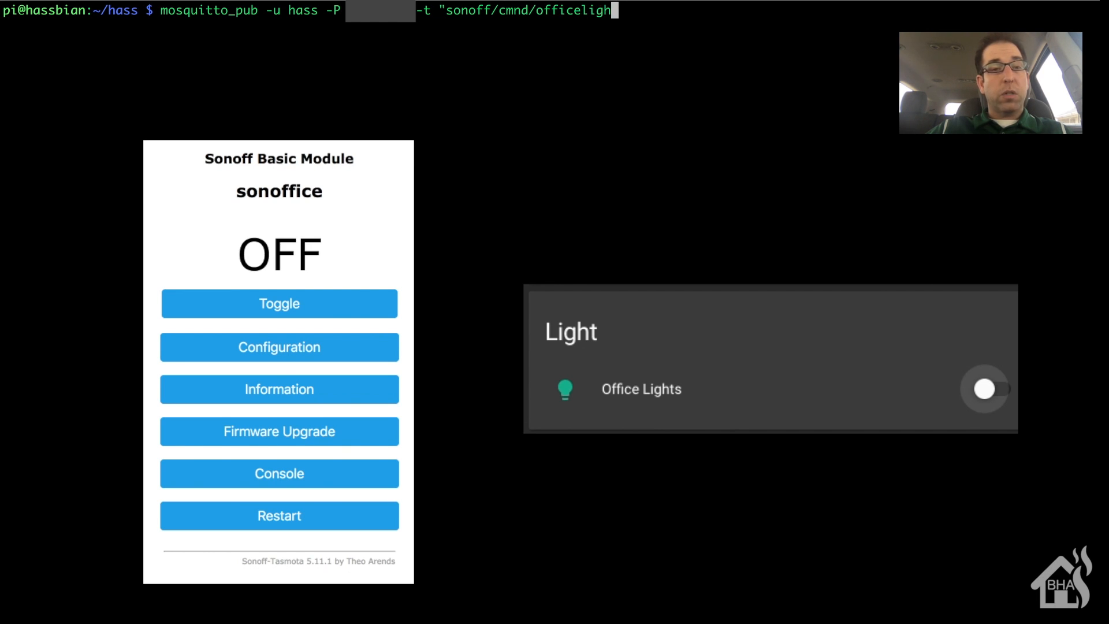
{"action": "type", "text": "/P"}
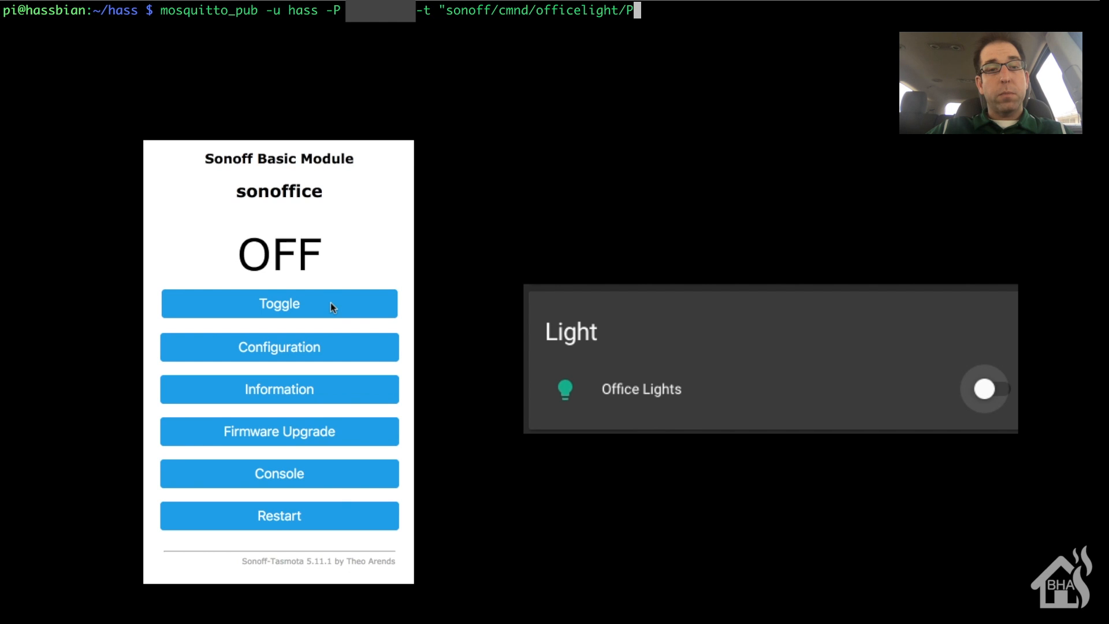
{"action": "type", "text": "OWER"}
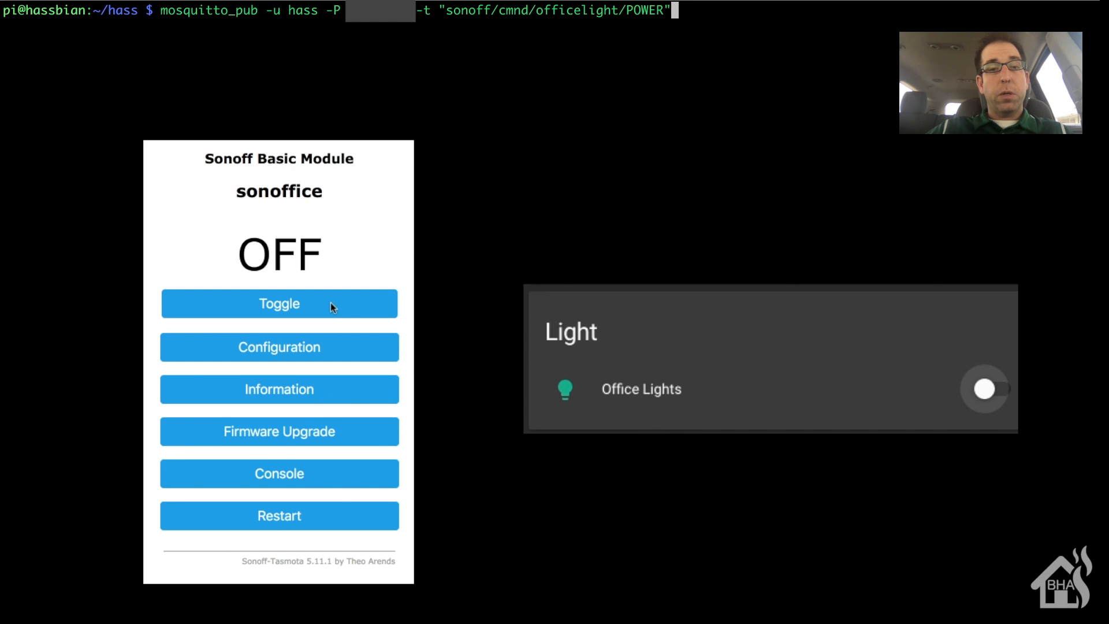
{"action": "type", "text": "0"}
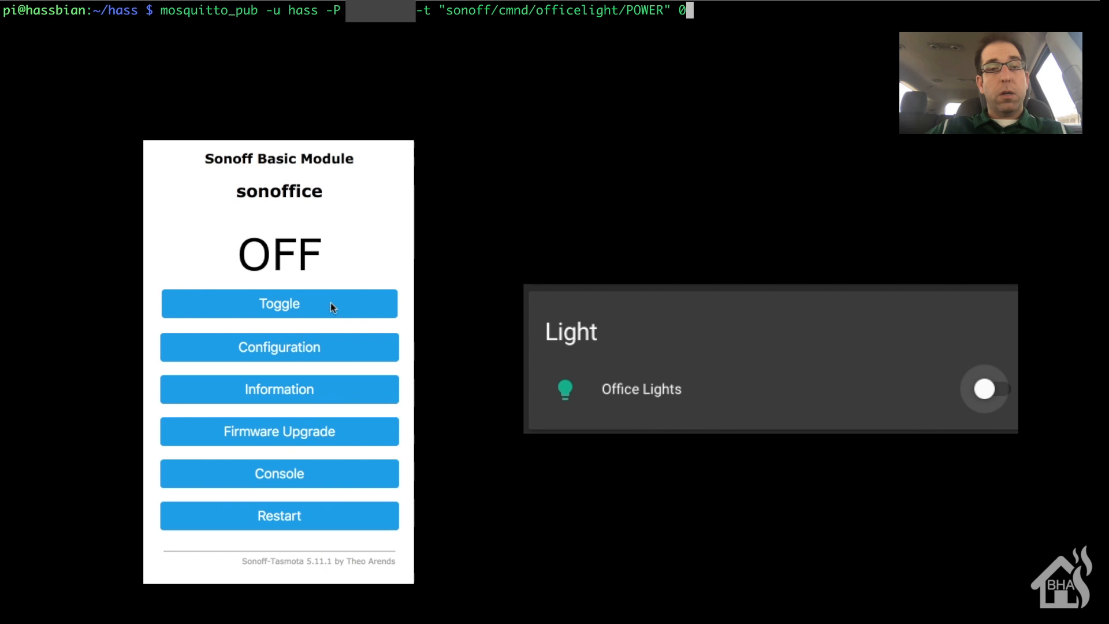
{"action": "type", "text": "-m"}
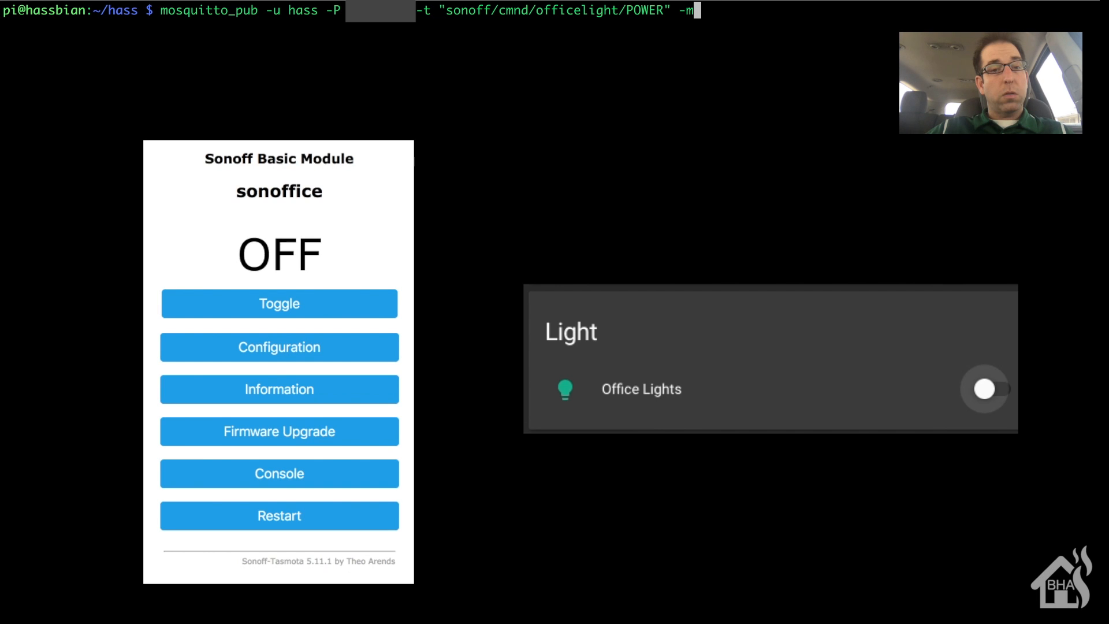
{"action": "type", "text": "\""}
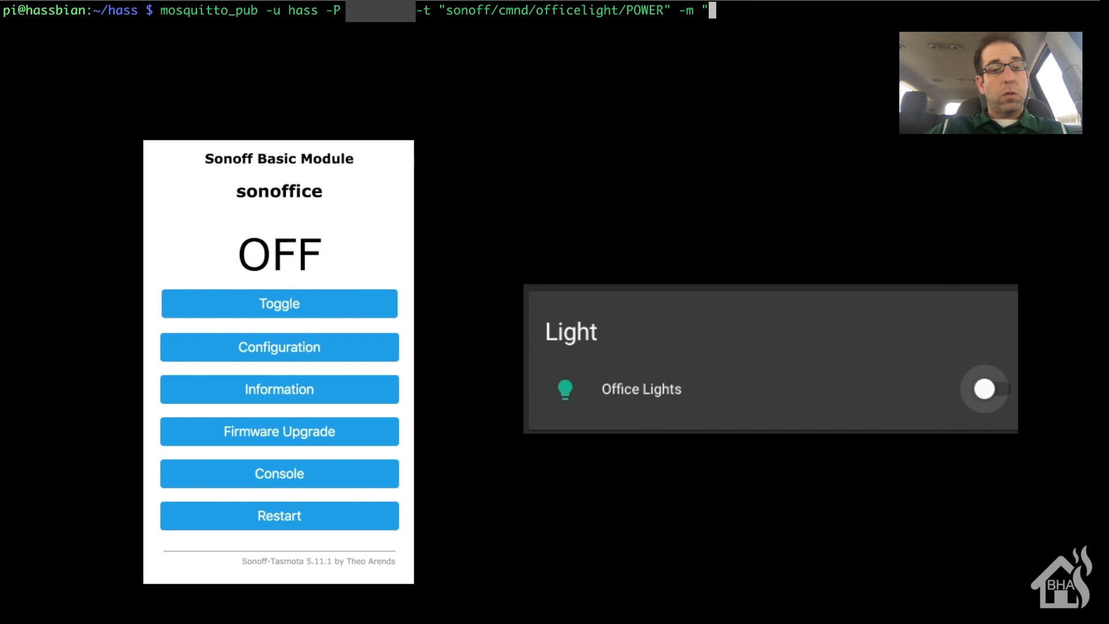
{"action": "type", "text": "ON\""}
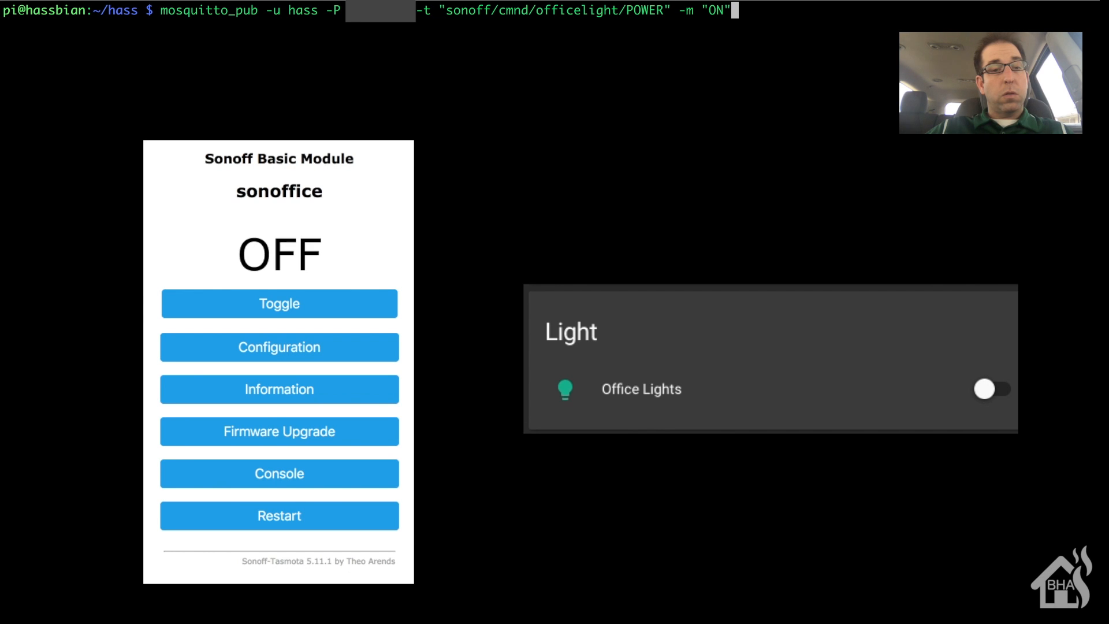
Publish ON to sonoff/cmnd/officelight/POWER, then recall the command and publish OFF.
{"action": "key", "text": "Return"}
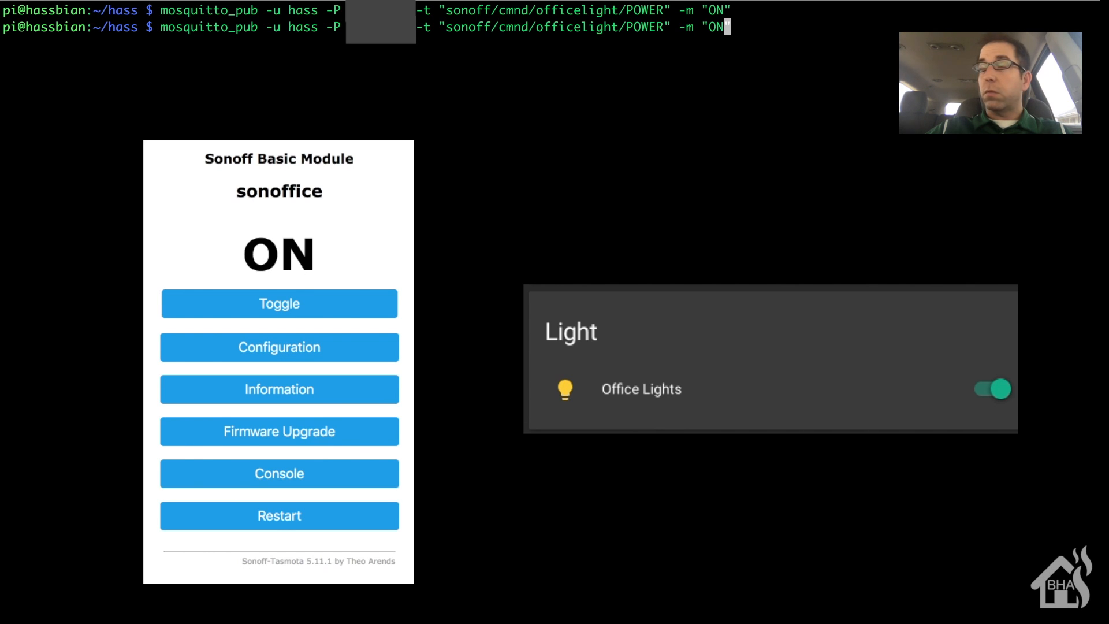
{"action": "type", "text": "OFF"}
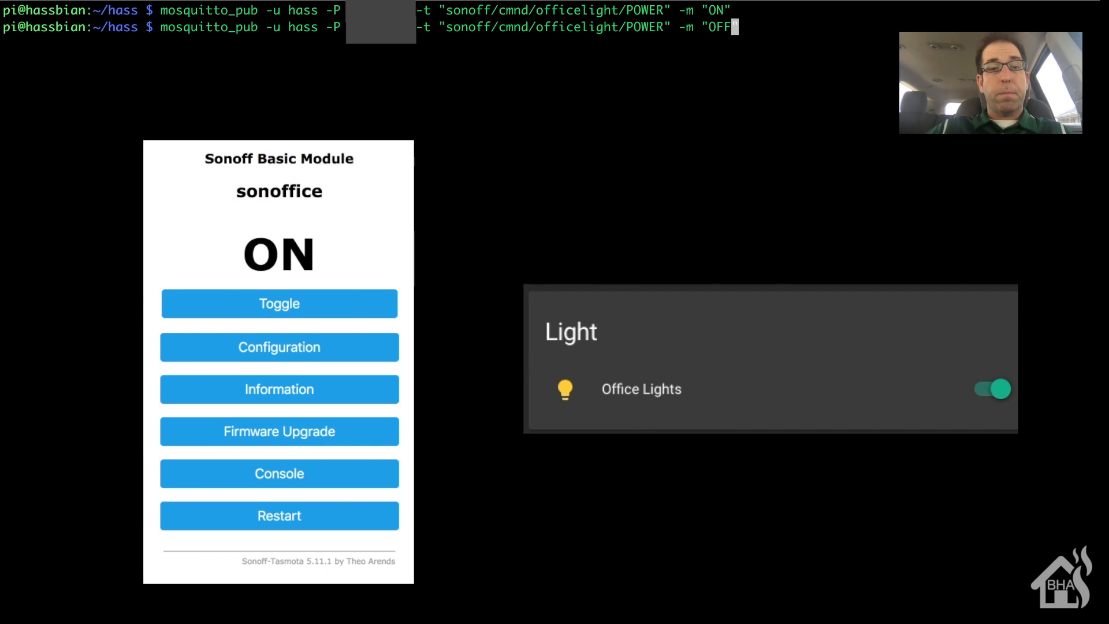
{"action": "key", "text": "Return"}
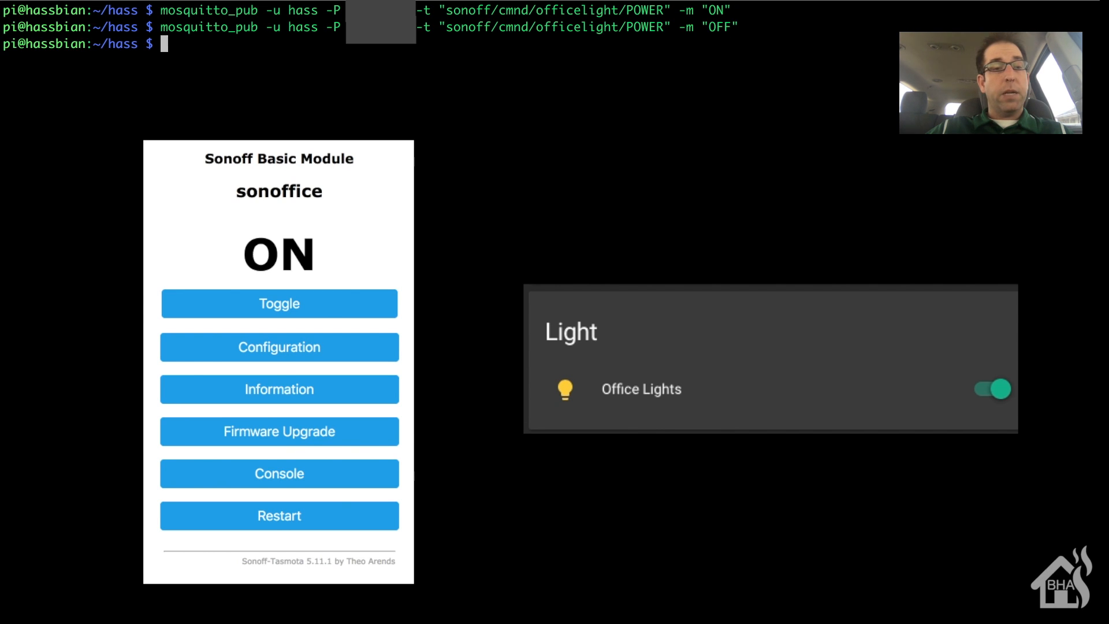